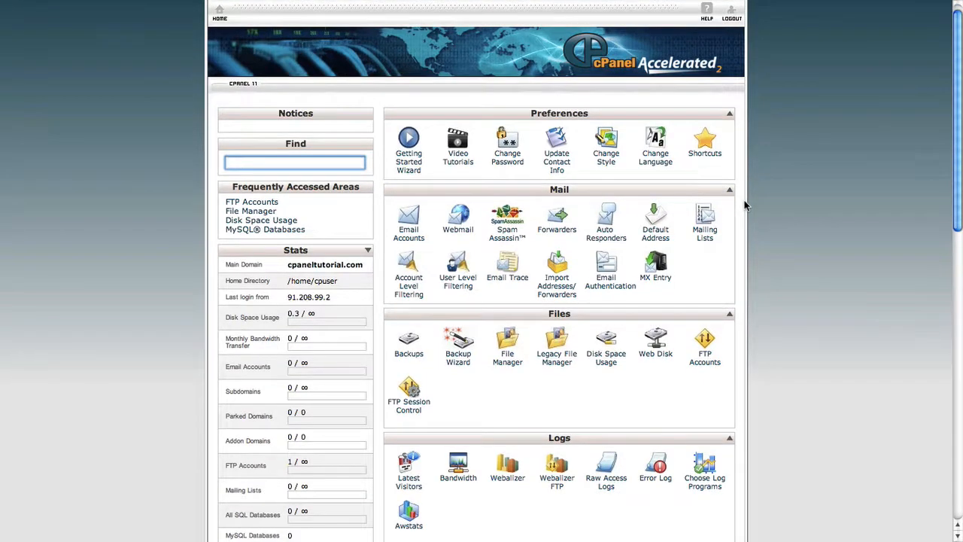
# Step: Scroll down the cPanel home page to the Databases section for MySQL Databases
pyautogui.scroll(-3)
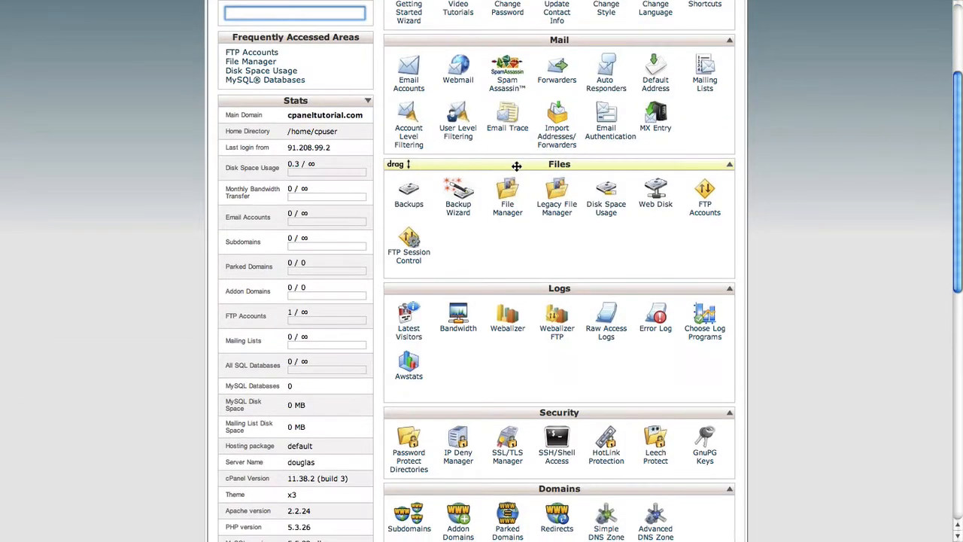
pyautogui.scroll(-3)
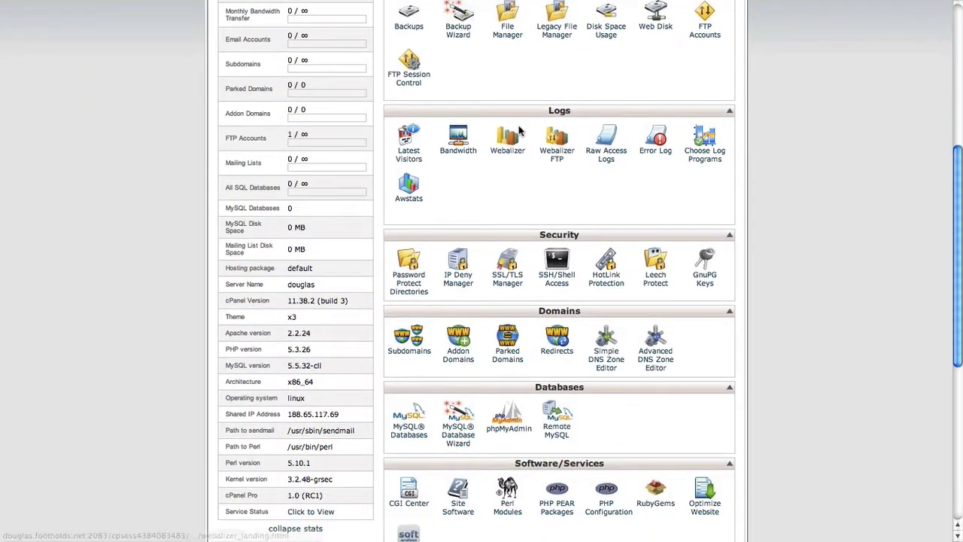
pyautogui.moveTo(519, 231)
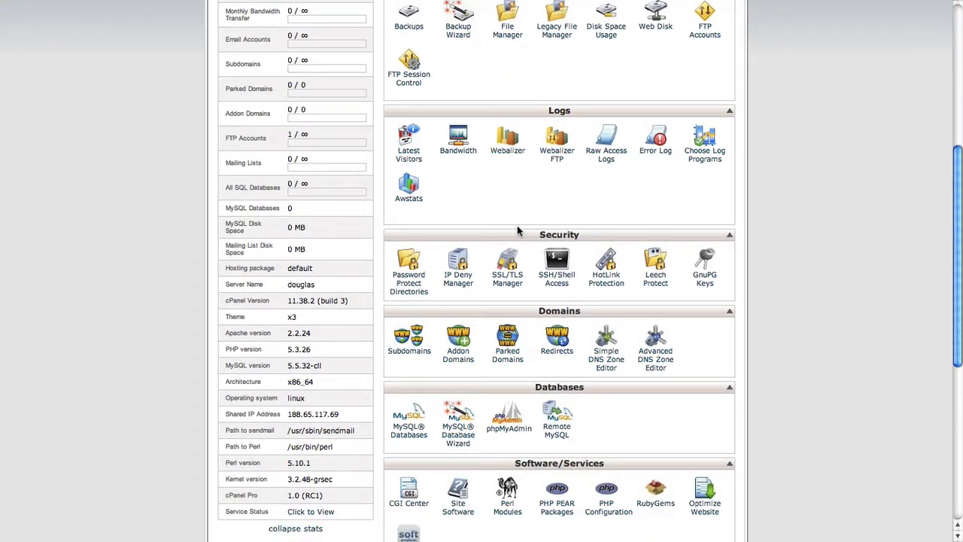
pyautogui.moveTo(500, 371)
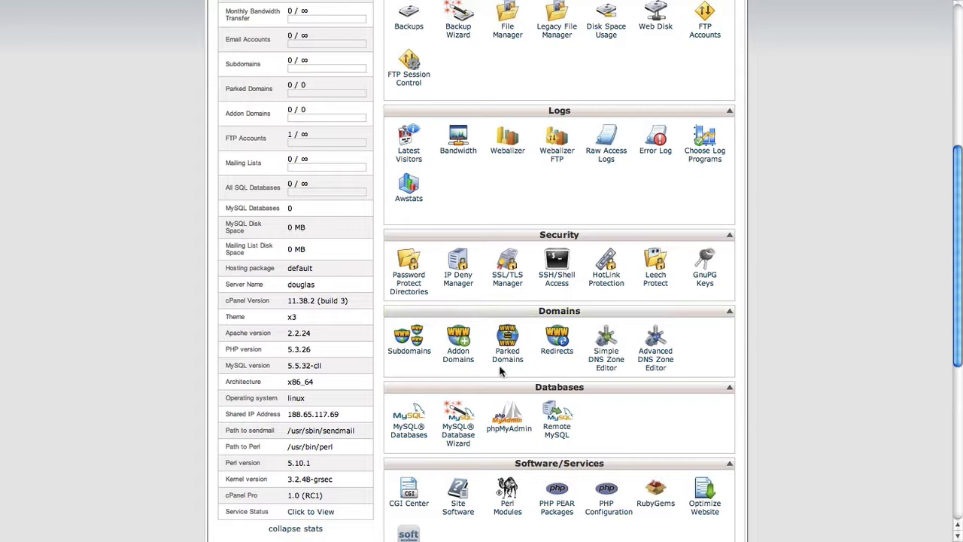
pyautogui.moveTo(490, 387)
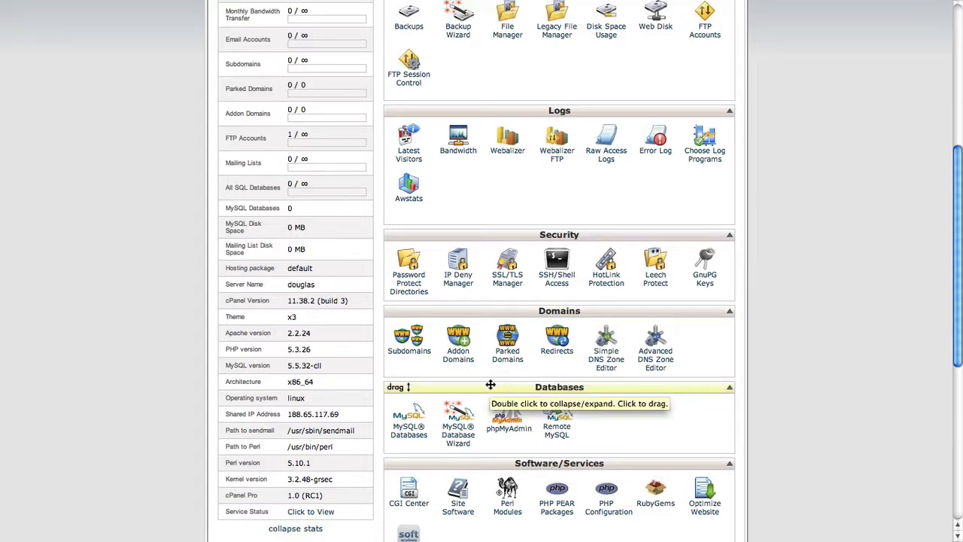
pyautogui.moveTo(408, 431)
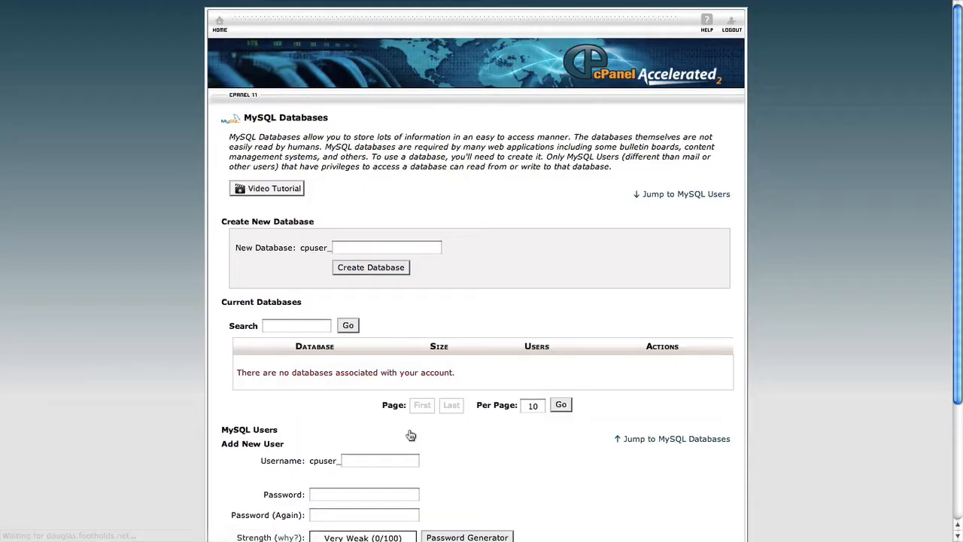
# Step: Create the database cpuser_data by entering 'data' as the new database name
pyautogui.scroll(3)
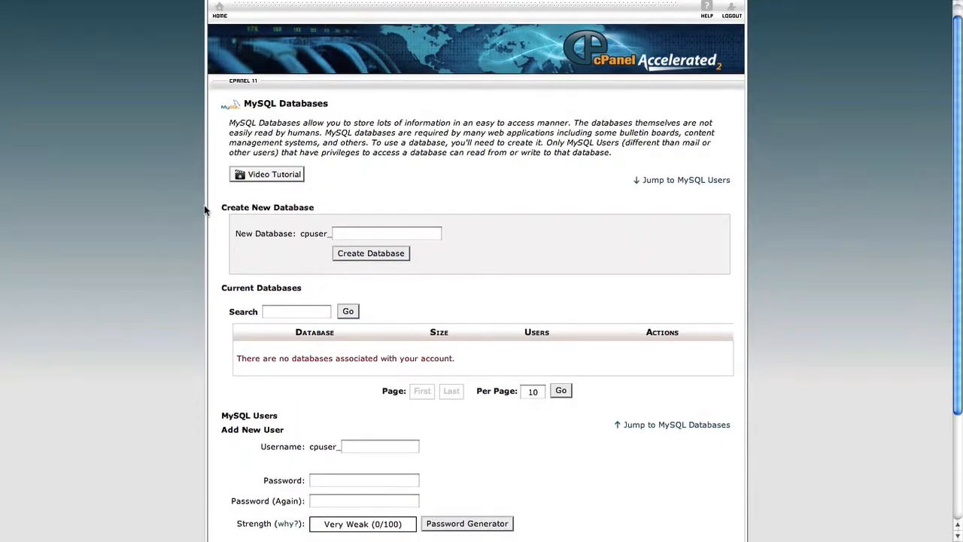
pyautogui.scroll(-3)
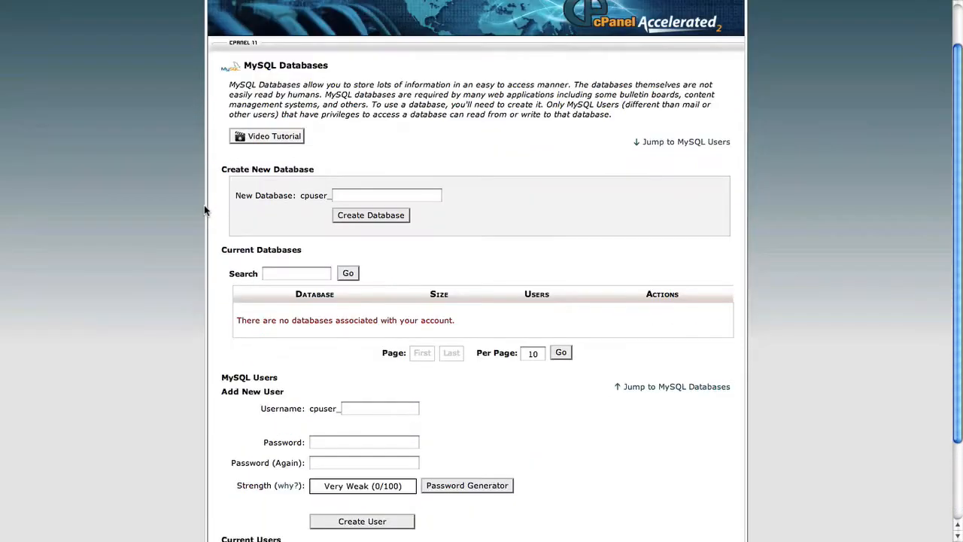
pyautogui.scroll(3)
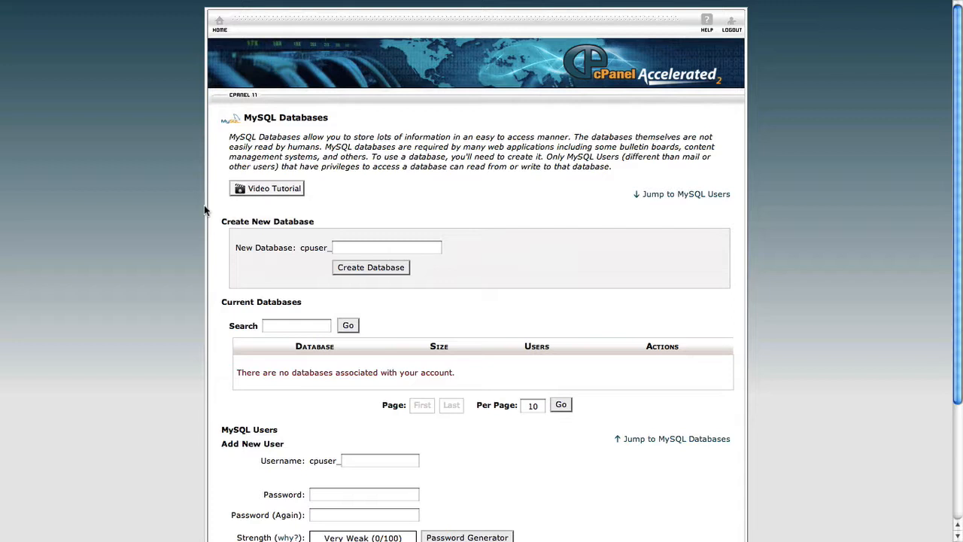
pyautogui.moveTo(221, 222)
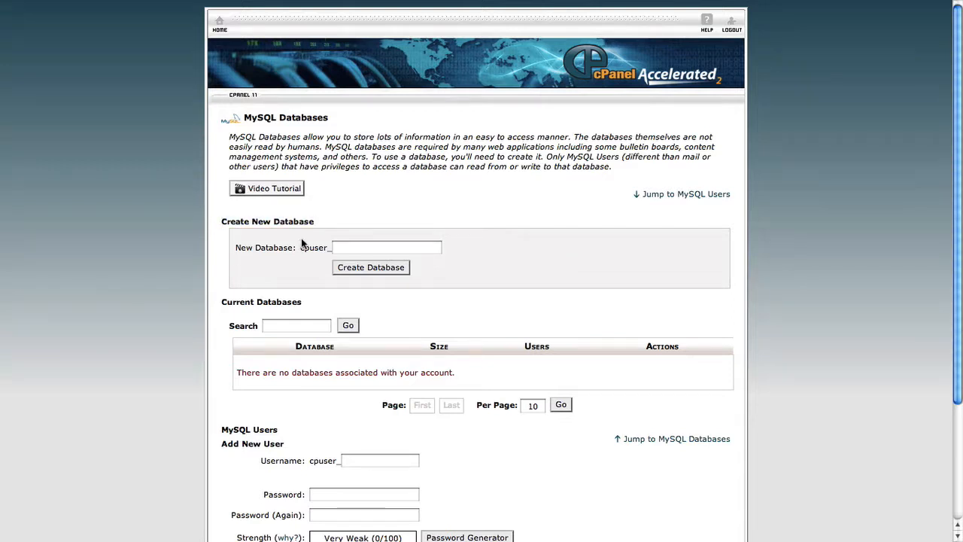
pyautogui.click(386, 247)
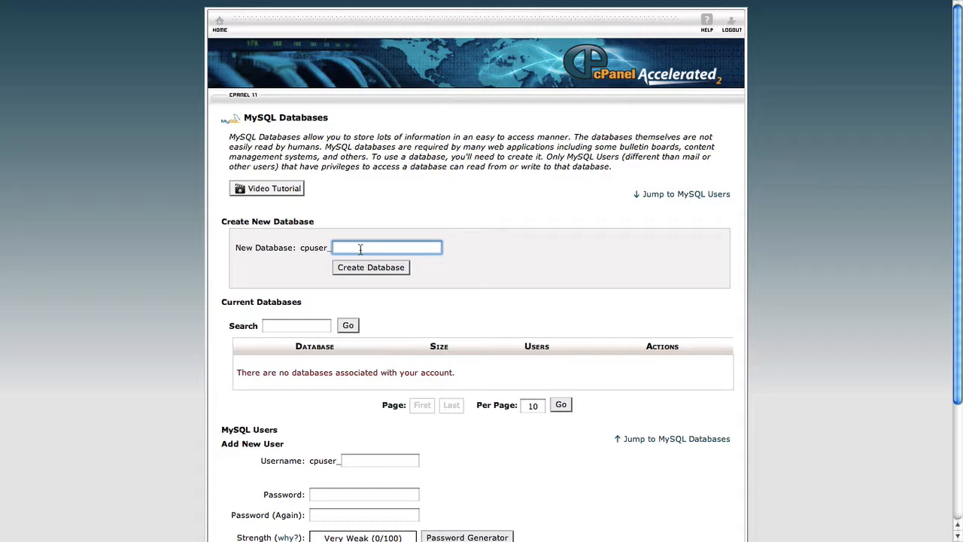
pyautogui.write('data')
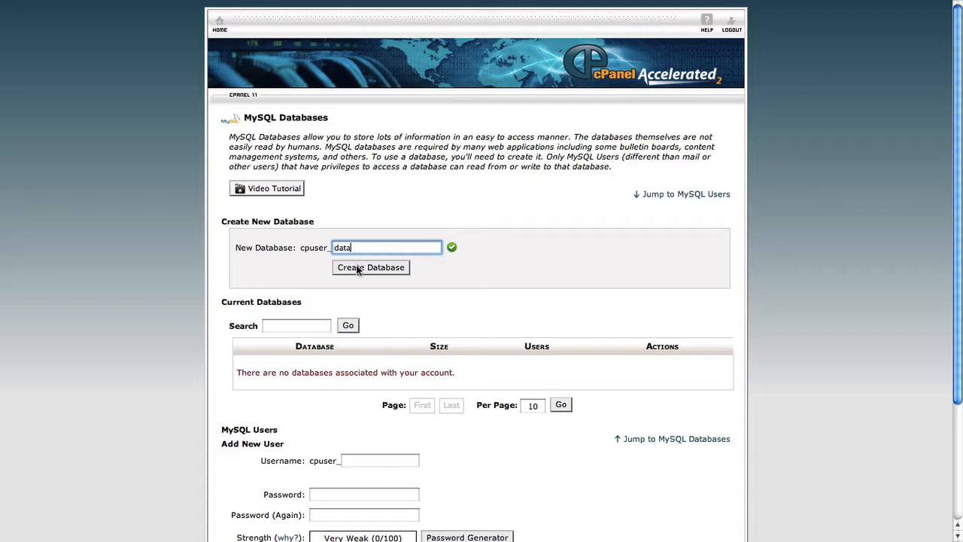
pyautogui.click(371, 267)
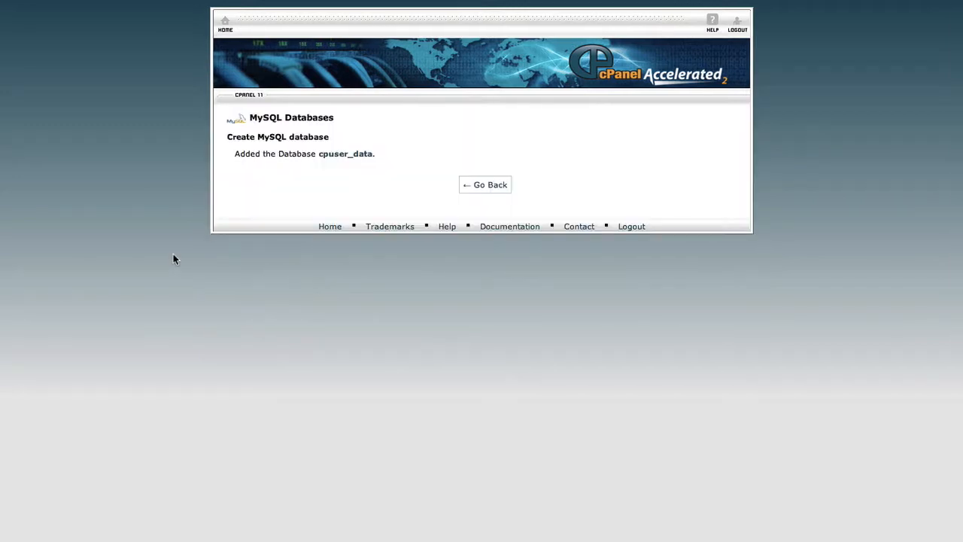
pyautogui.click(485, 184)
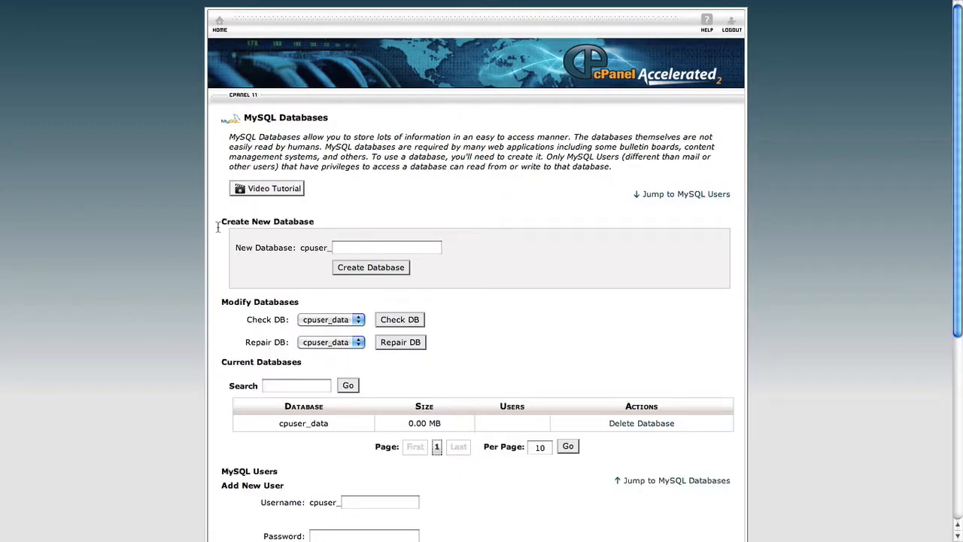
# Step: Add MySQL user 'data' (cpuser_data) with a password, then return to MySQL Databases
pyautogui.scroll(-3)
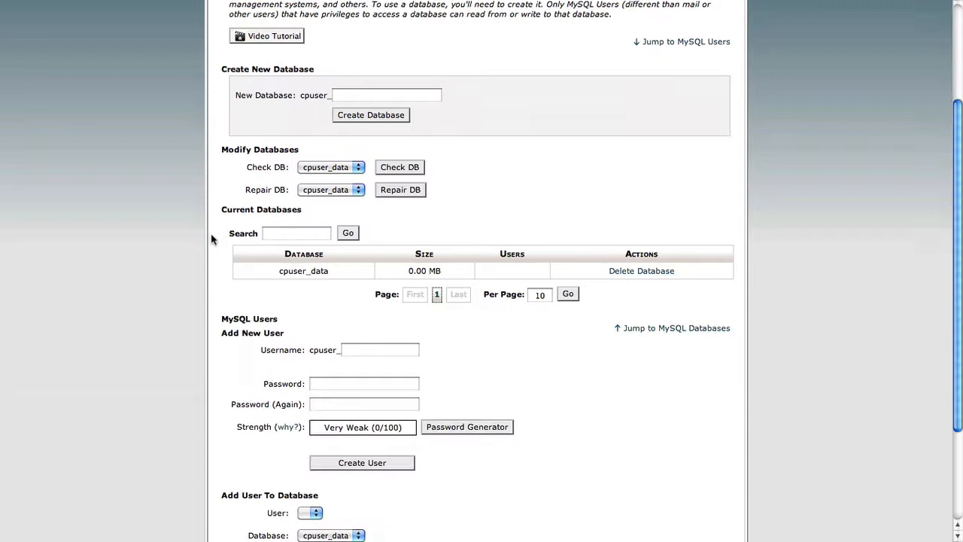
pyautogui.scroll(-3)
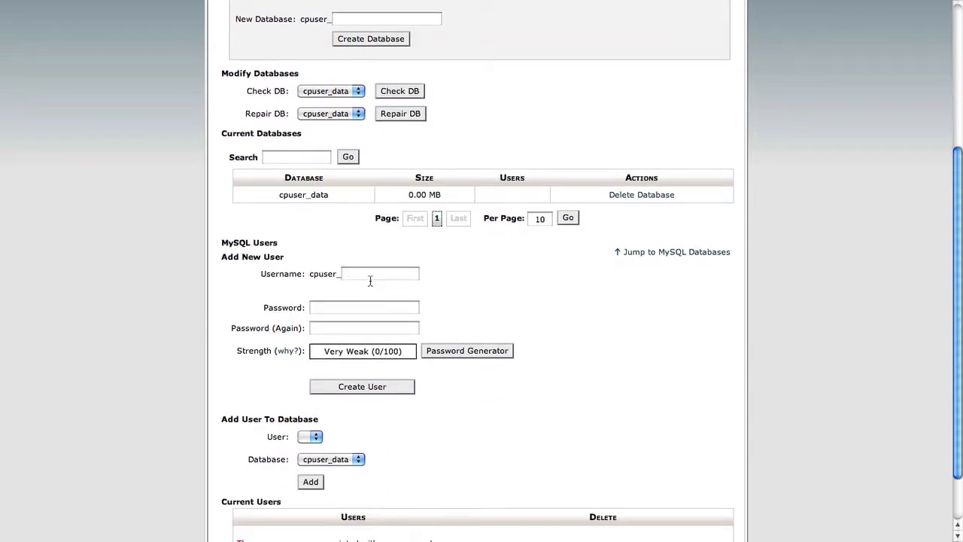
pyautogui.click(380, 273)
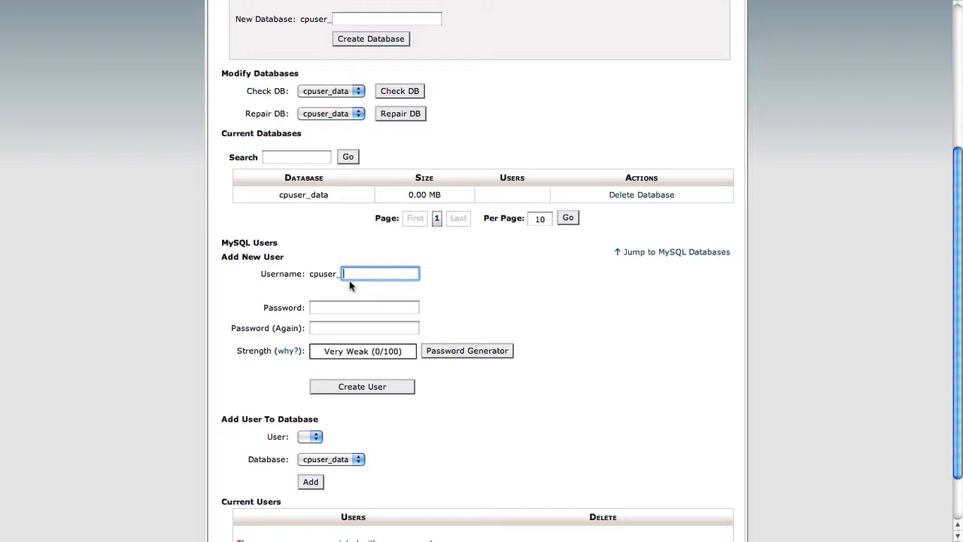
pyautogui.write('data')
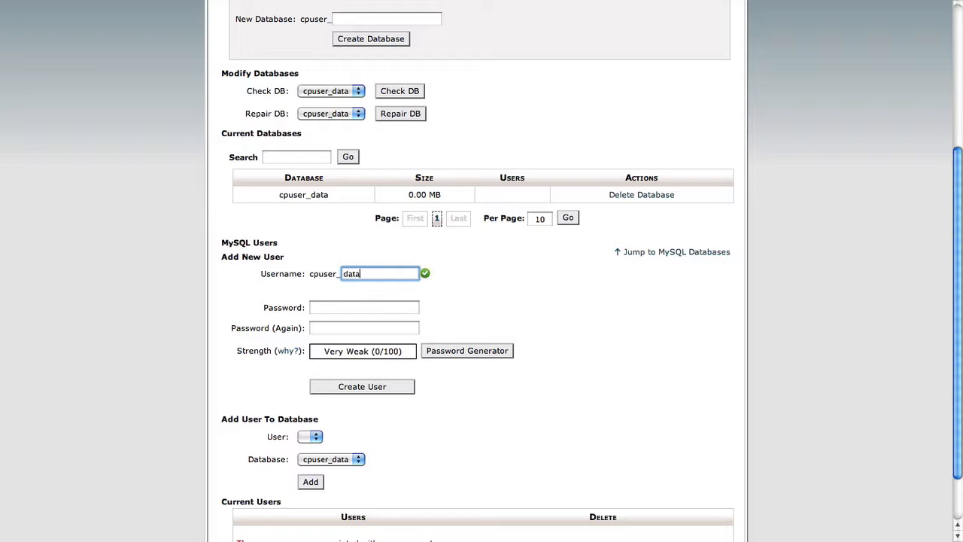
pyautogui.click(365, 307)
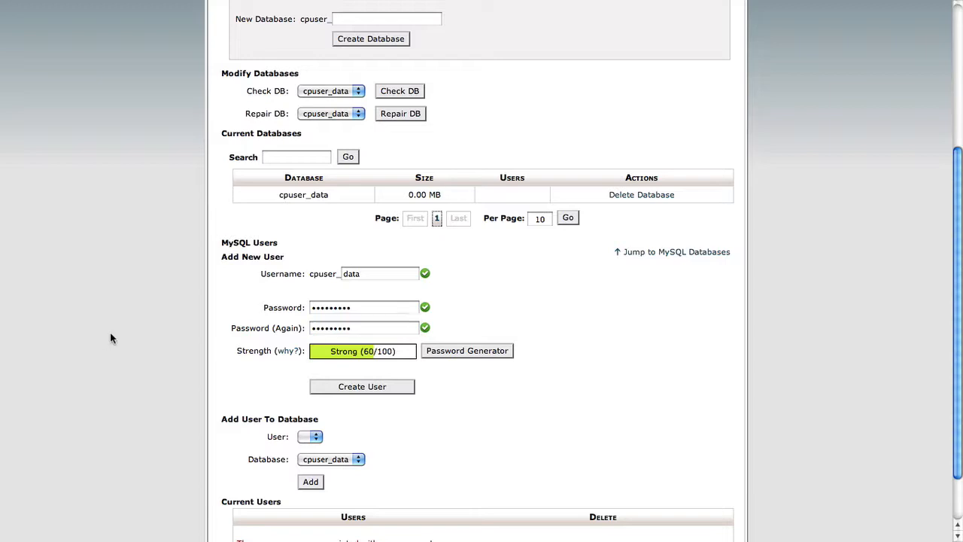
pyautogui.scroll(-3)
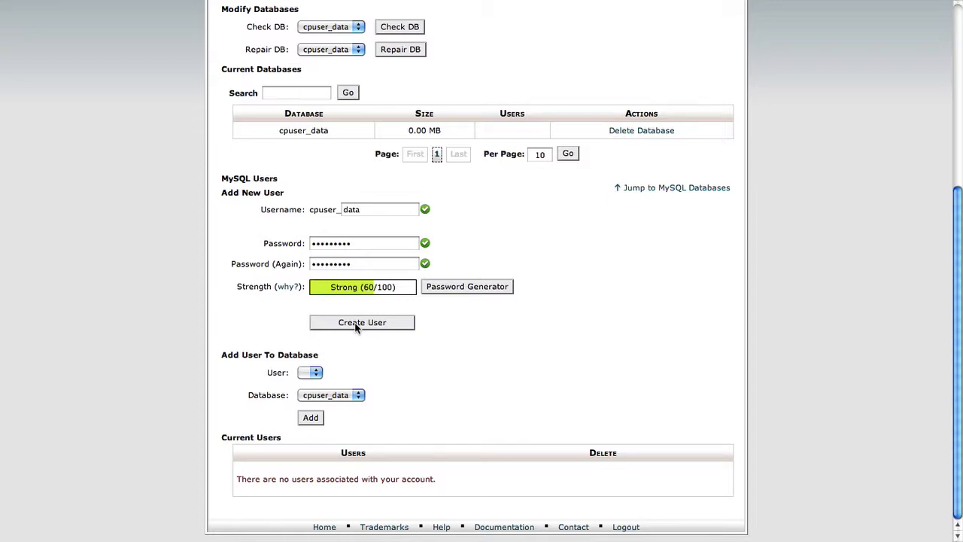
pyautogui.click(362, 322)
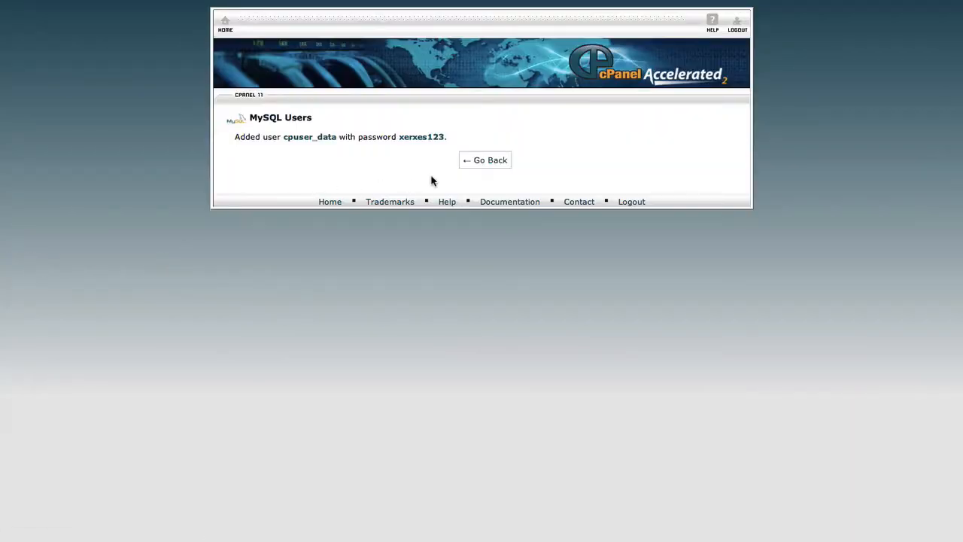
pyautogui.moveTo(421, 183)
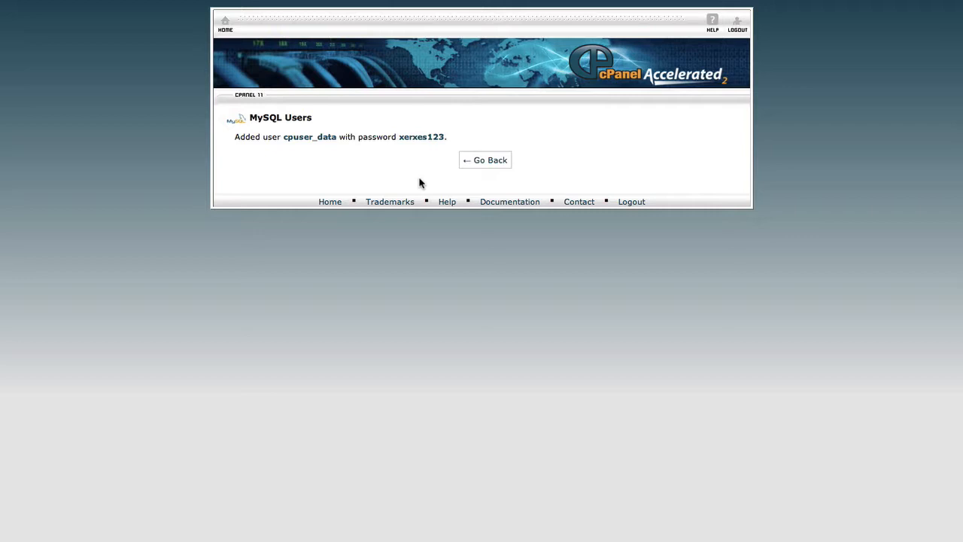
pyautogui.click(485, 159)
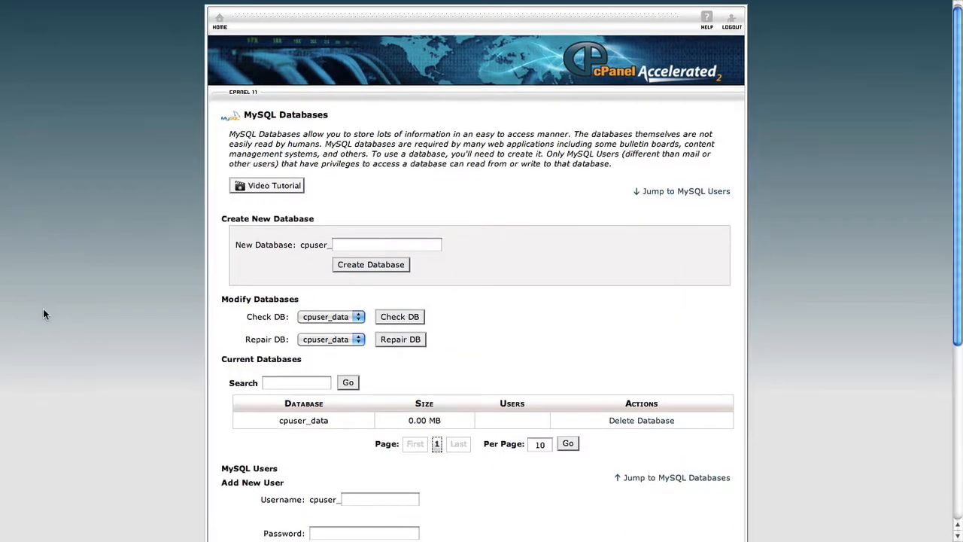
# Step: Select cpuser_data as user and database under Add User To Database and add
pyautogui.scroll(-3)
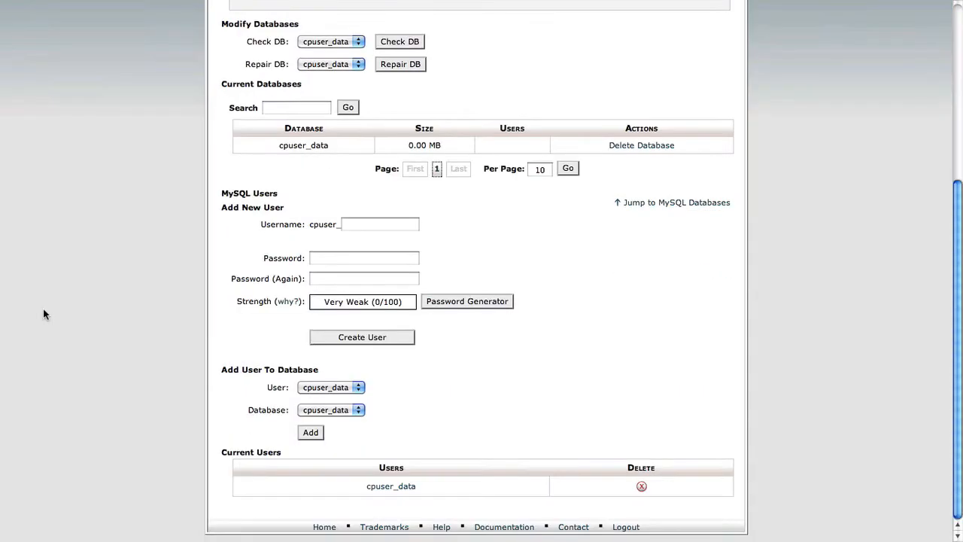
pyautogui.scroll(3)
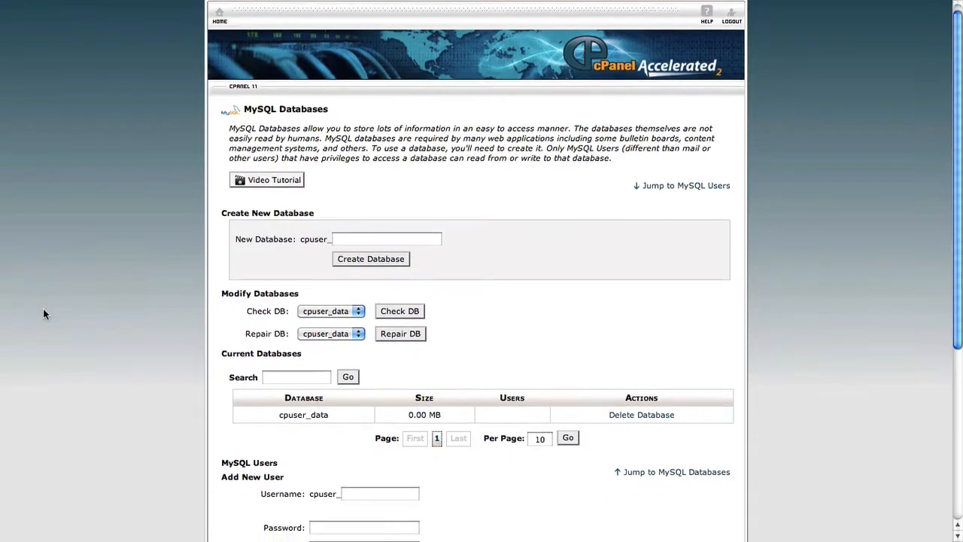
pyautogui.scroll(-3)
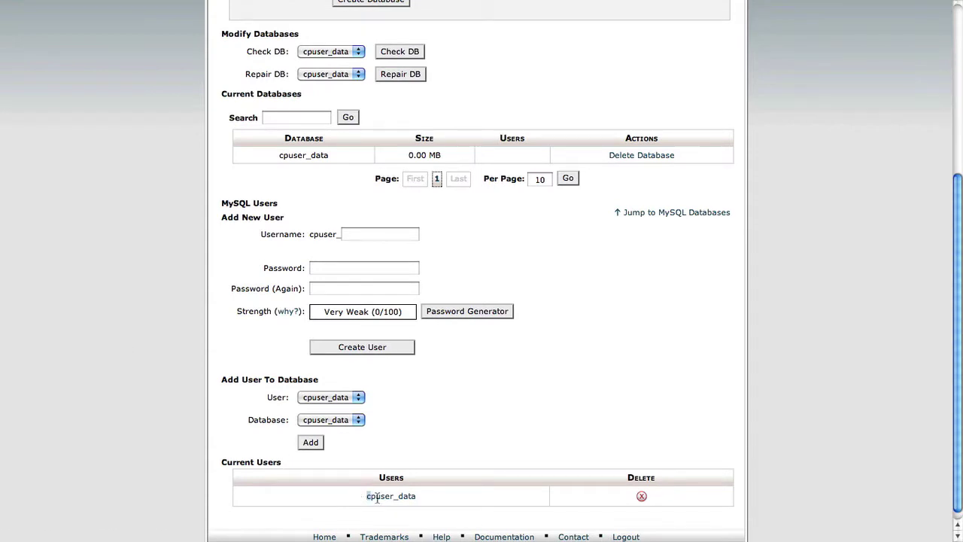
pyautogui.moveTo(442, 407)
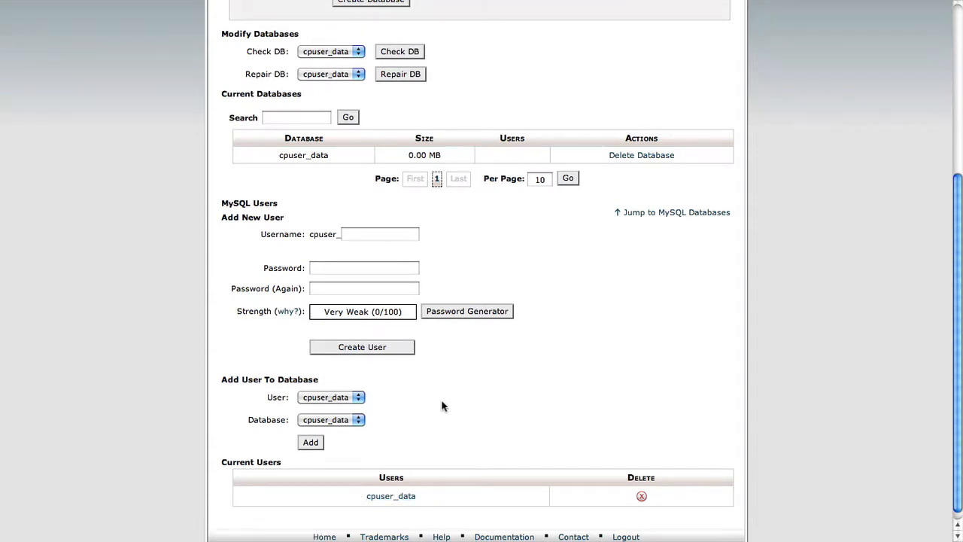
pyautogui.scroll(3)
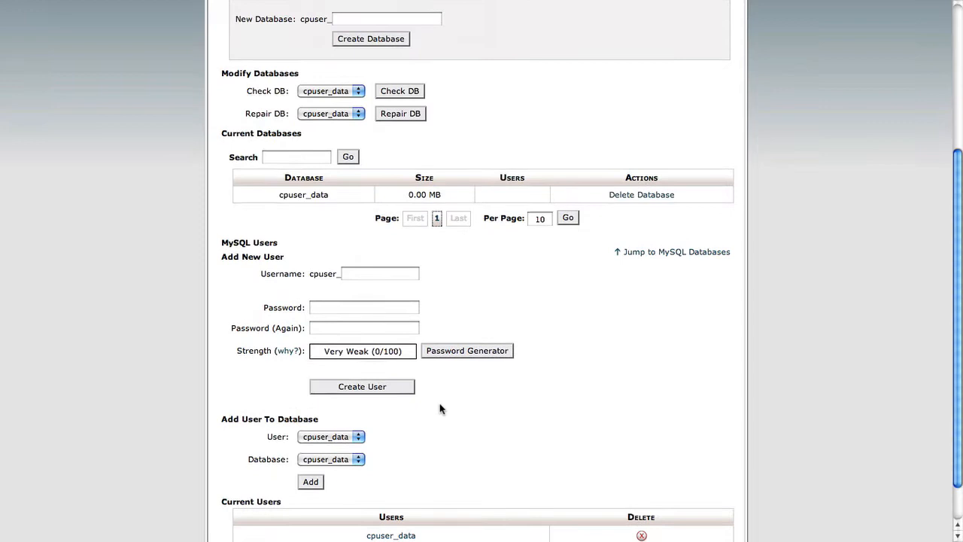
pyautogui.scroll(-3)
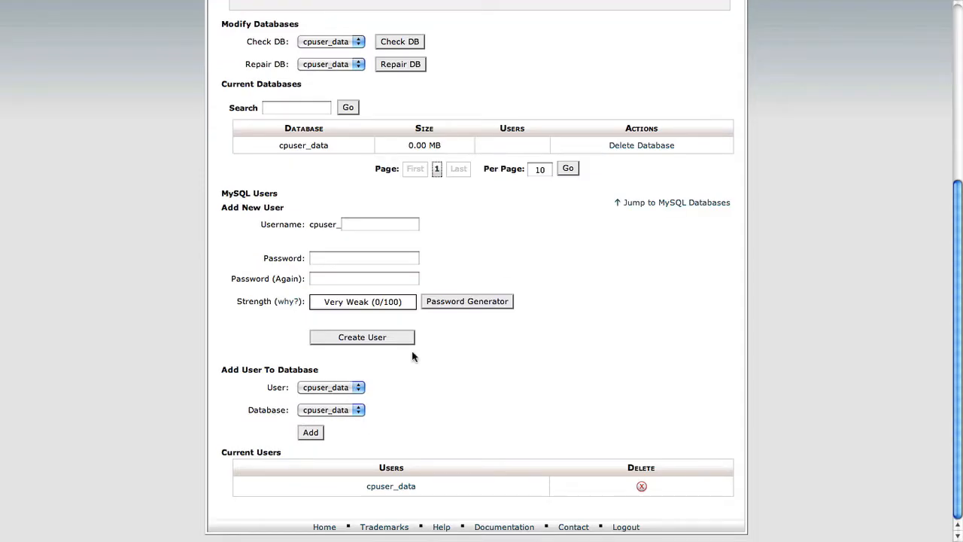
pyautogui.scroll(3)
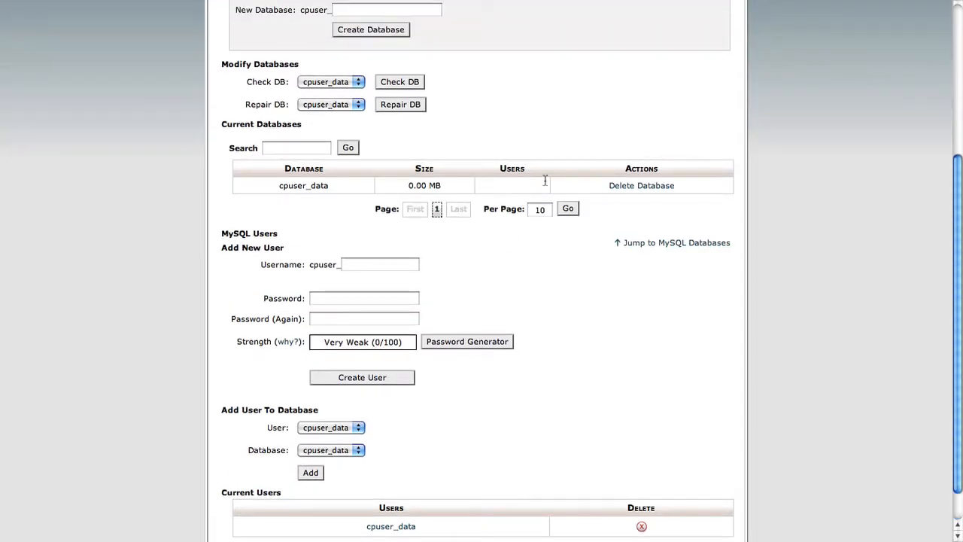
pyautogui.scroll(-3)
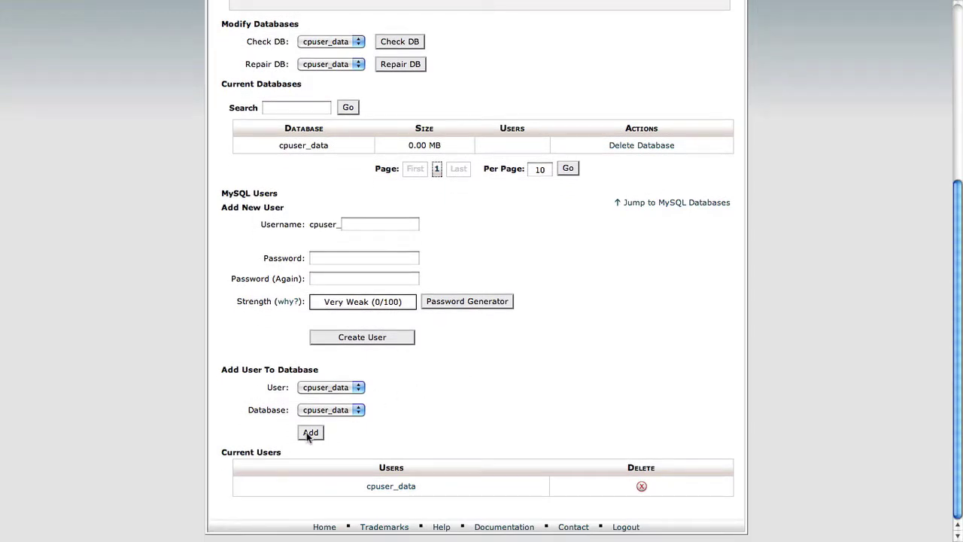
pyautogui.click(331, 386)
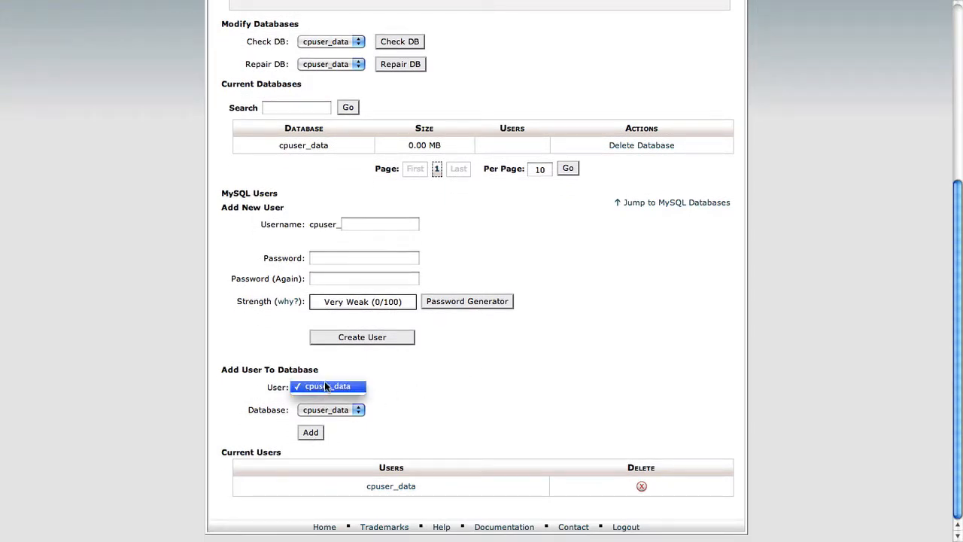
pyautogui.click(331, 387)
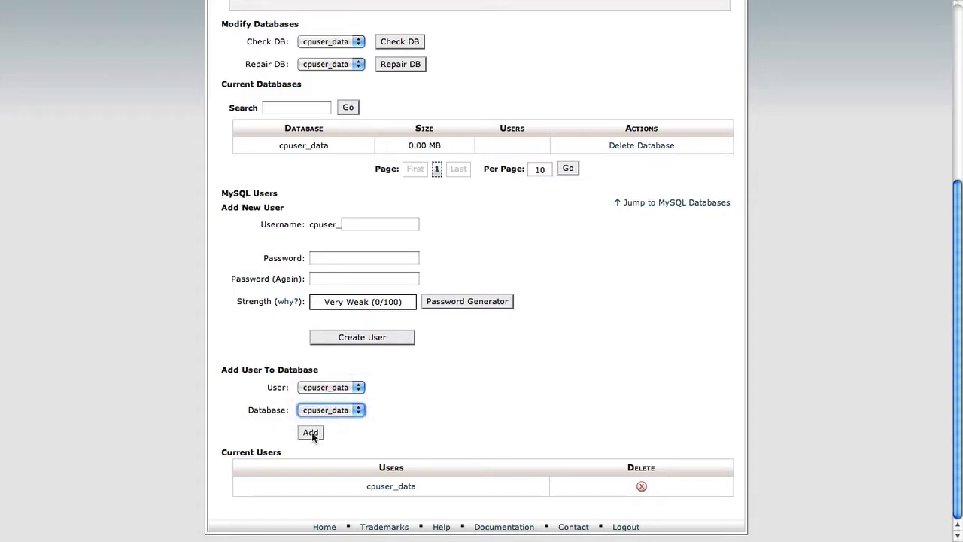
pyautogui.click(310, 432)
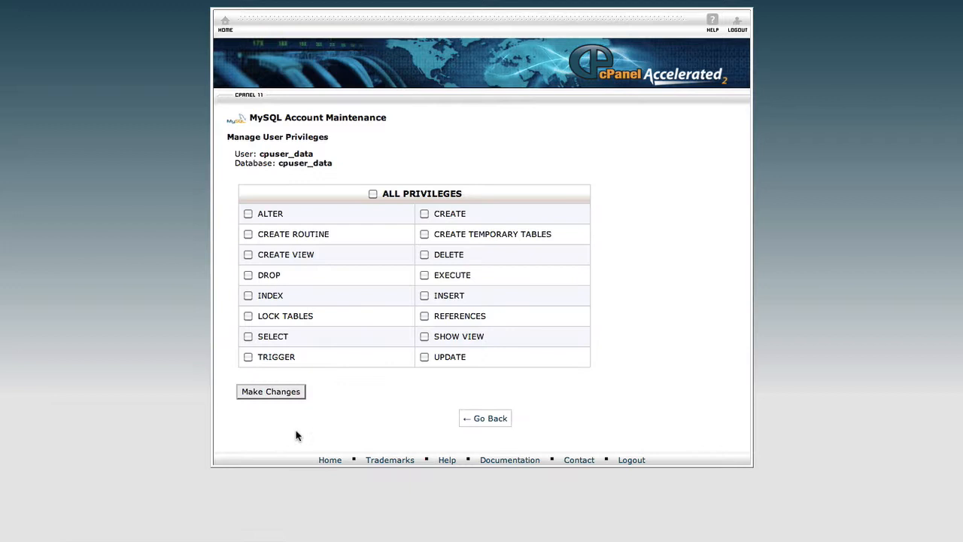
pyautogui.moveTo(643, 165)
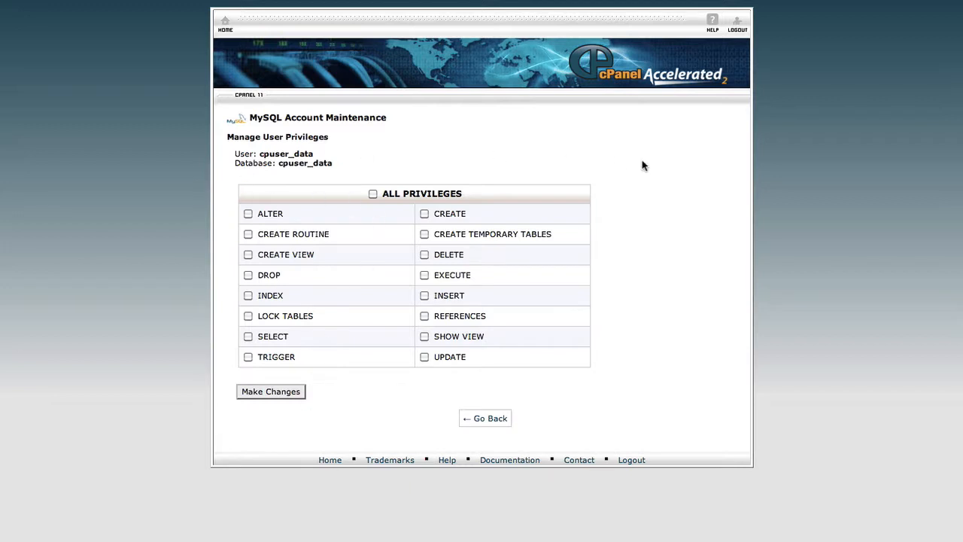
pyautogui.moveTo(325, 298)
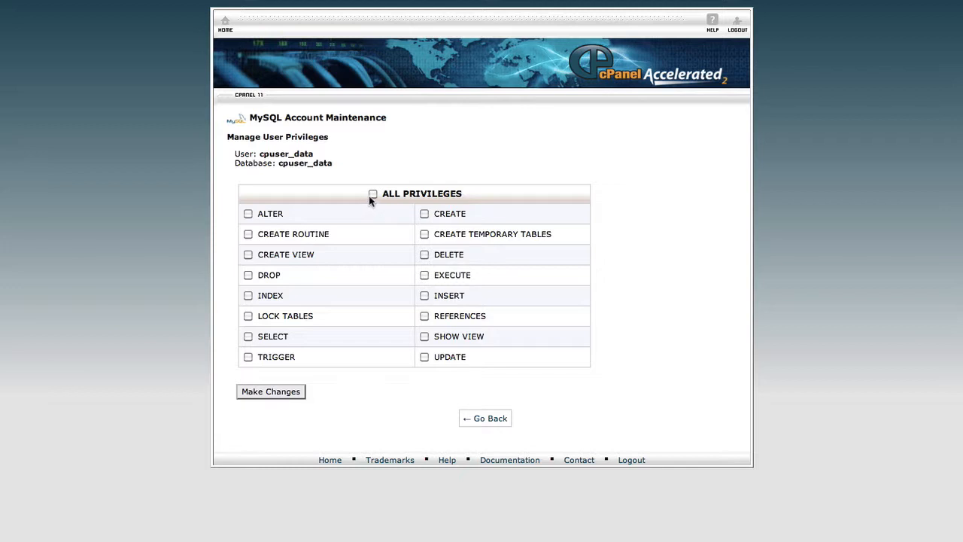
# Step: Tick ALL PRIVILEGES for cpuser_data, save the changes, and return to MySQL Databases
pyautogui.click(373, 193)
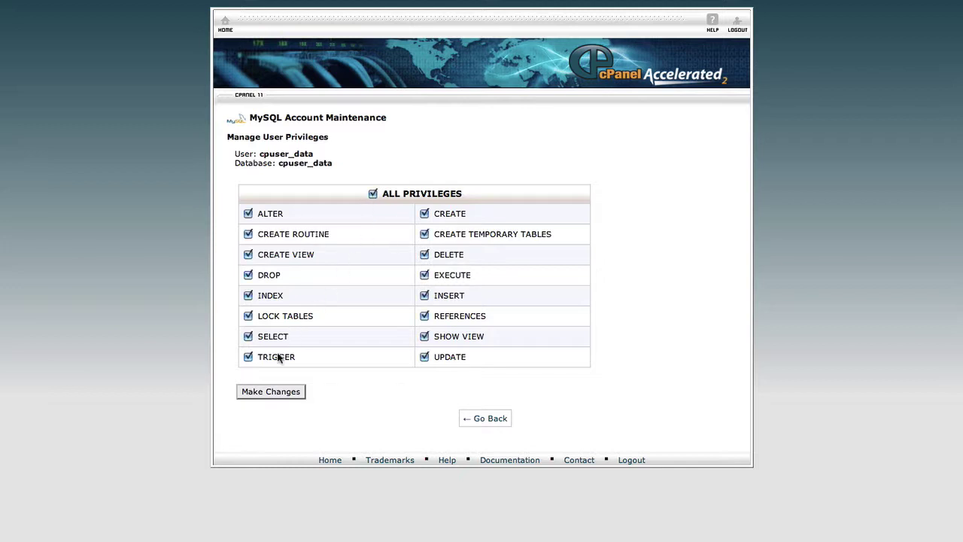
pyautogui.click(270, 392)
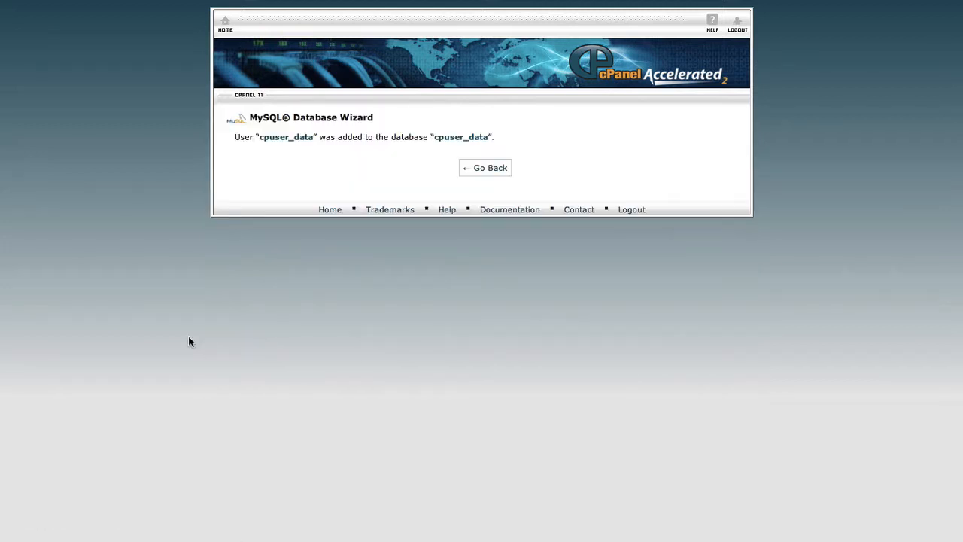
pyautogui.moveTo(236, 136)
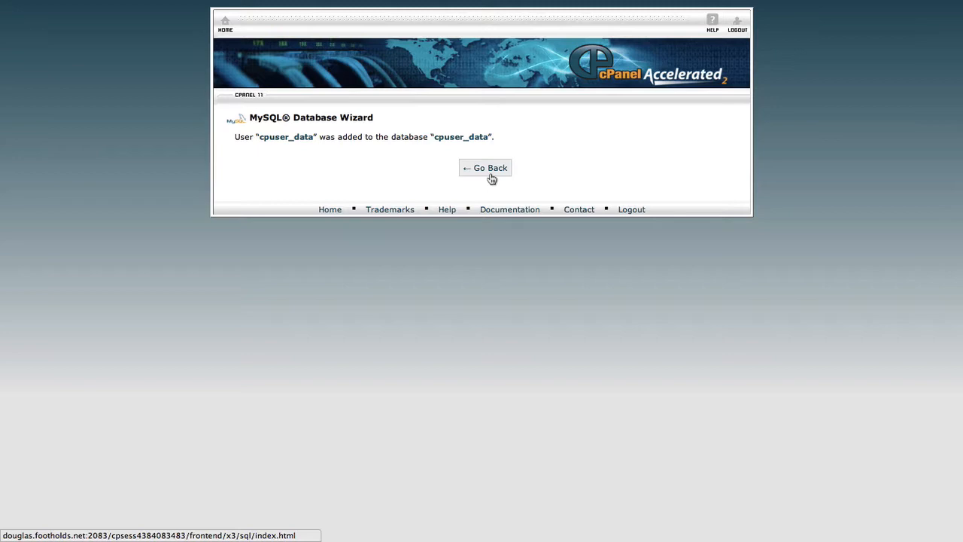
pyautogui.click(485, 168)
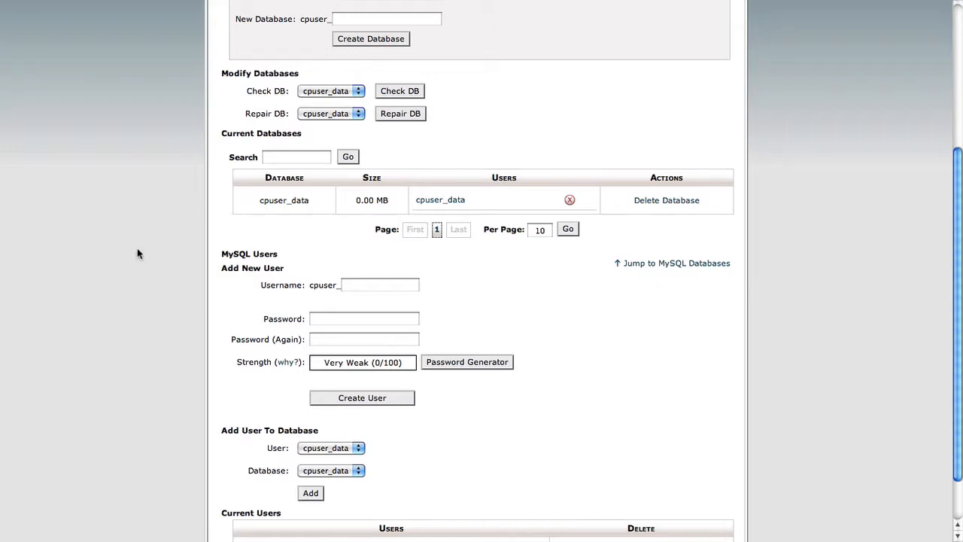
pyautogui.moveTo(134, 237)
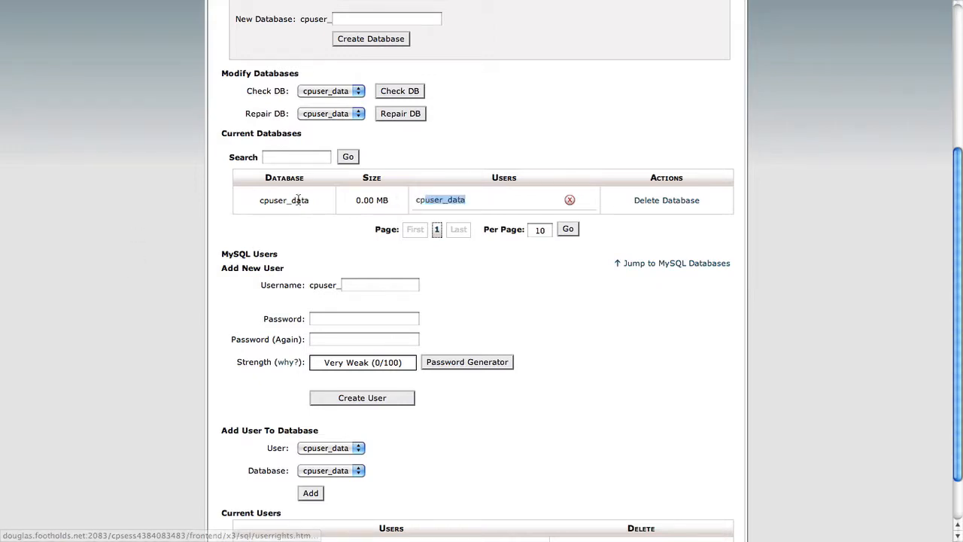
# Step: Go to Remote MySQL in the Databases section of the cPanel home
pyautogui.scroll(-3)
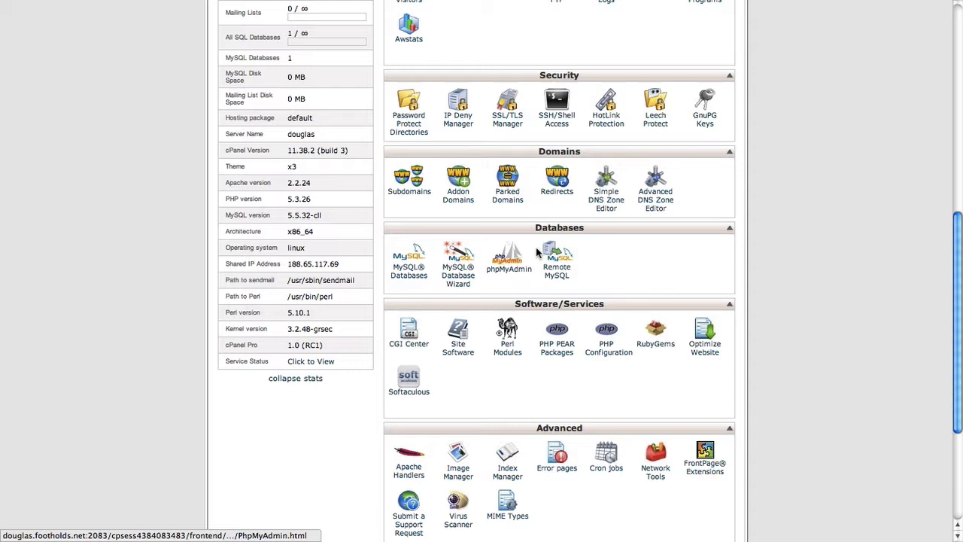
pyautogui.moveTo(504, 280)
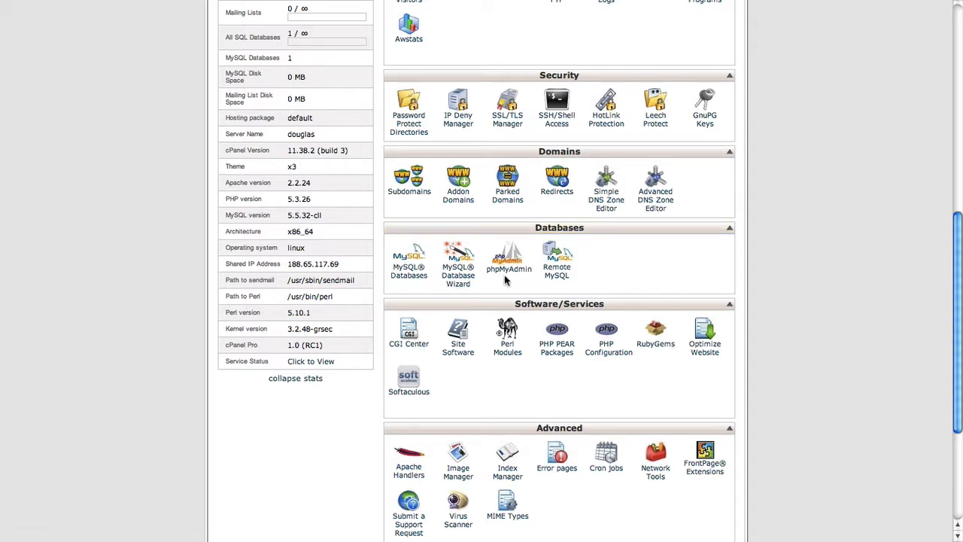
pyautogui.moveTo(490, 292)
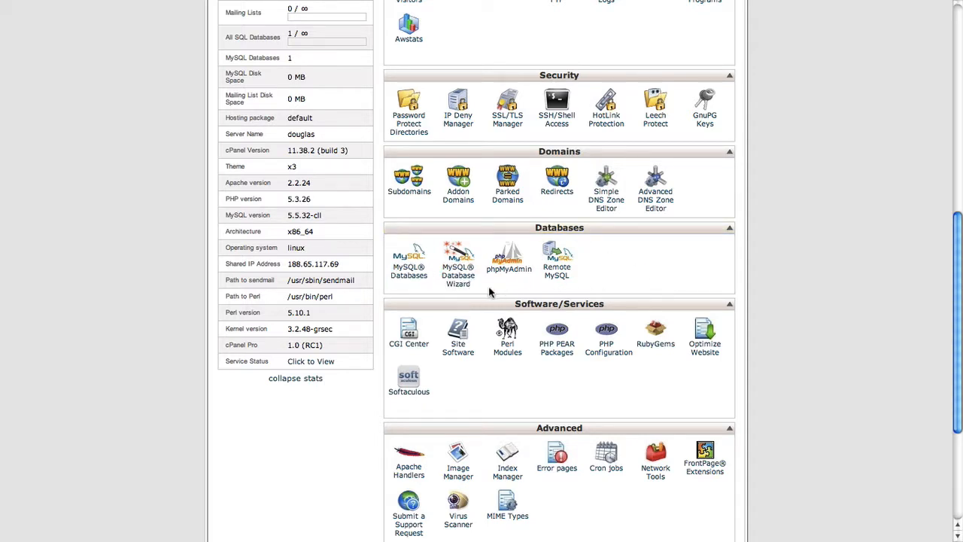
pyautogui.moveTo(435, 286)
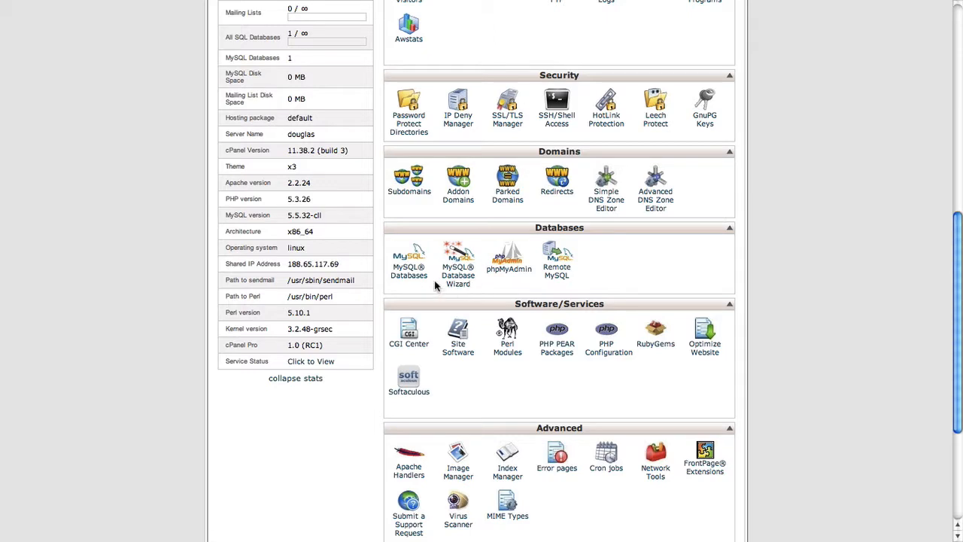
pyautogui.moveTo(529, 263)
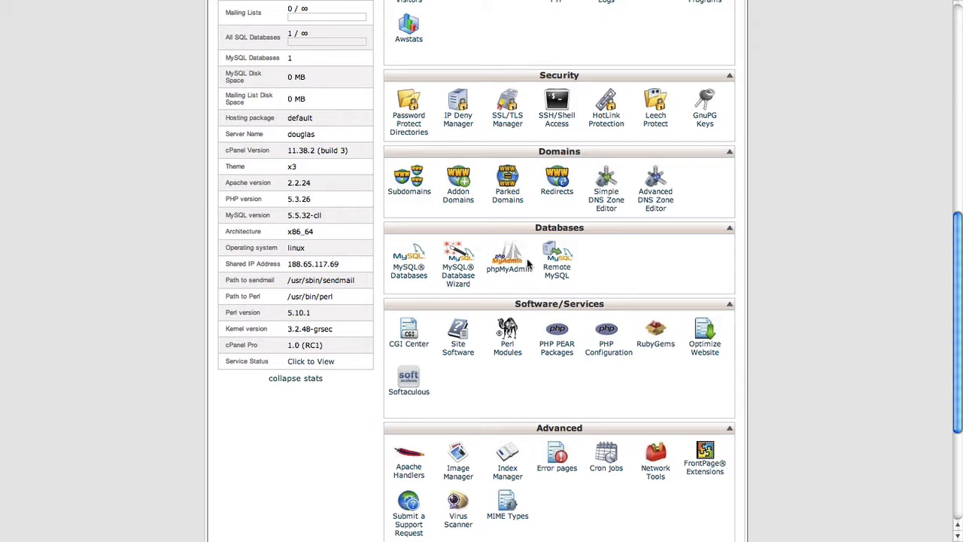
pyautogui.moveTo(485, 267)
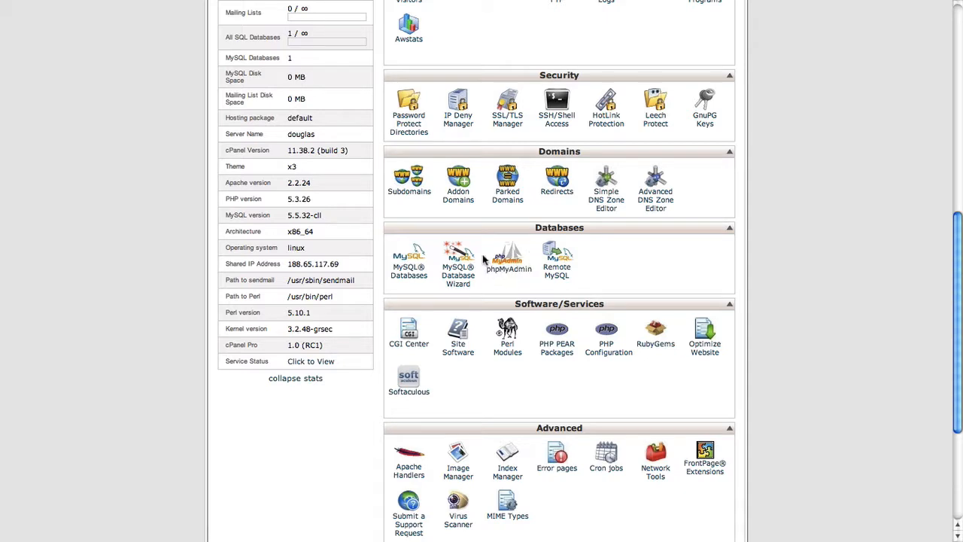
pyautogui.moveTo(572, 284)
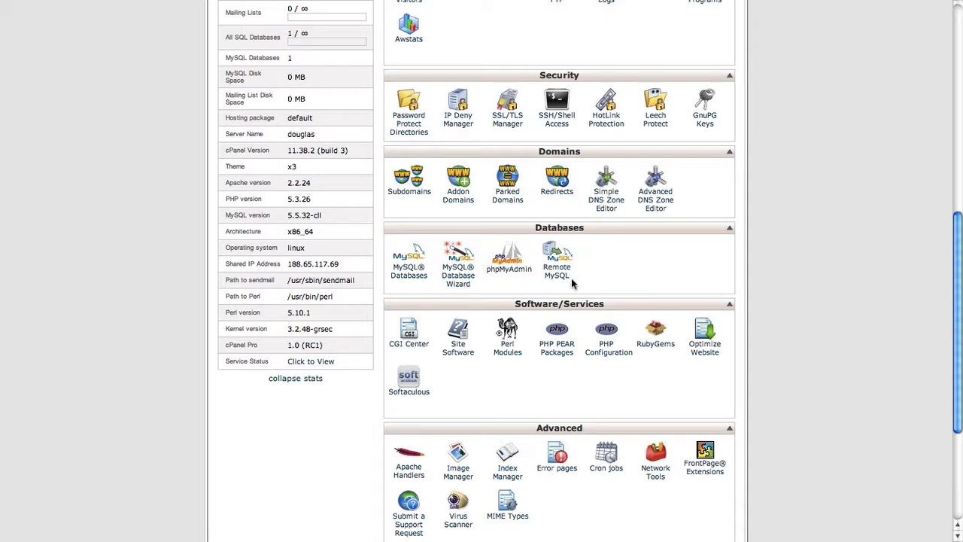
pyautogui.click(557, 256)
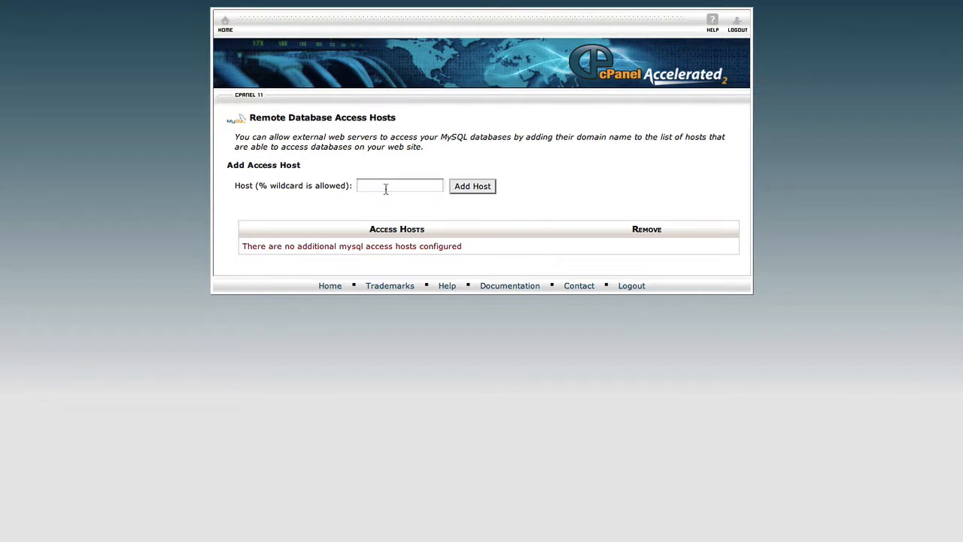
# Step: Add 10168.1.1 as a remote MySQL access host
pyautogui.click(399, 186)
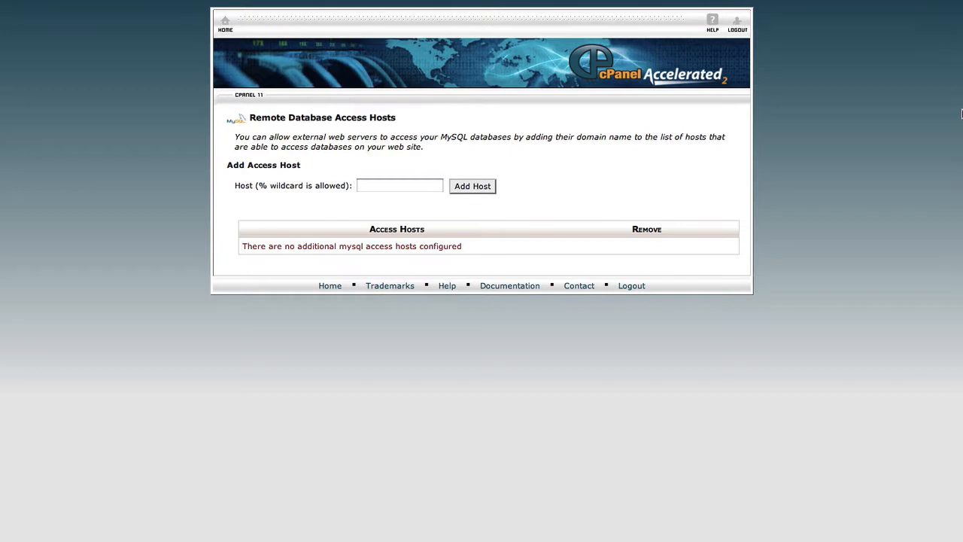
pyautogui.click(399, 186)
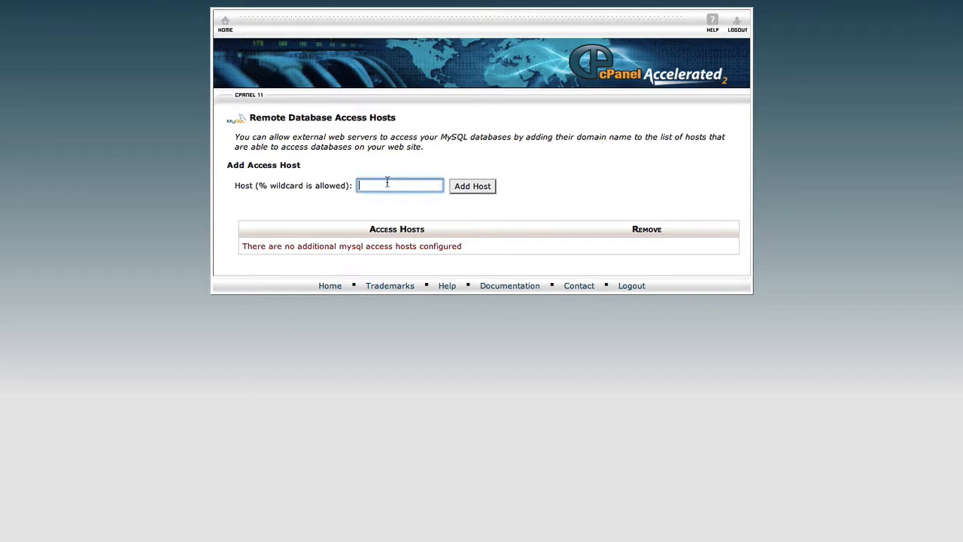
pyautogui.write('10168')
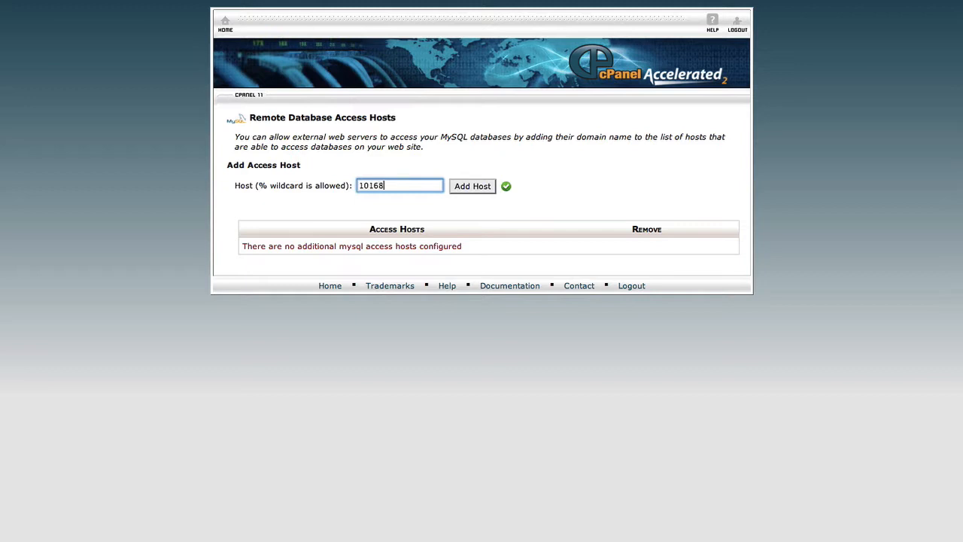
pyautogui.write('.1.1')
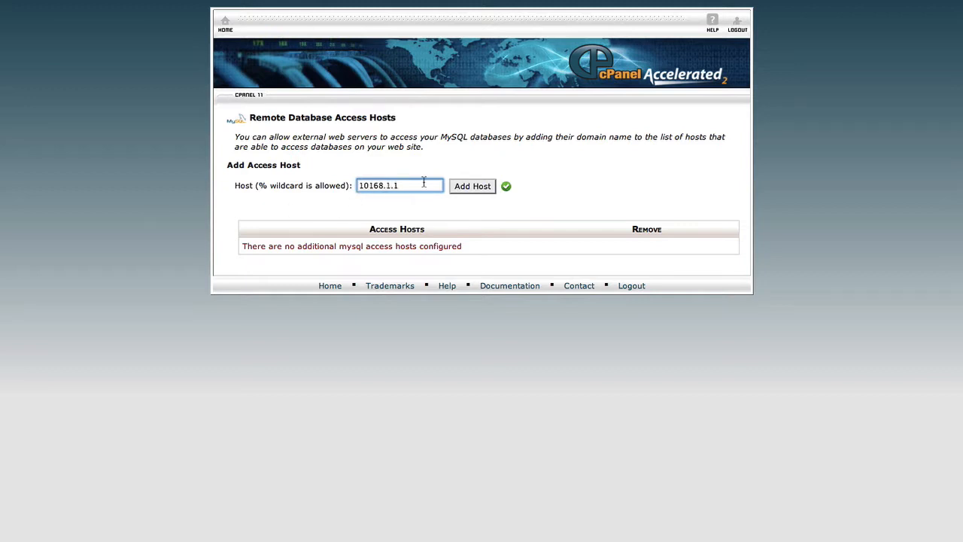
pyautogui.click(472, 186)
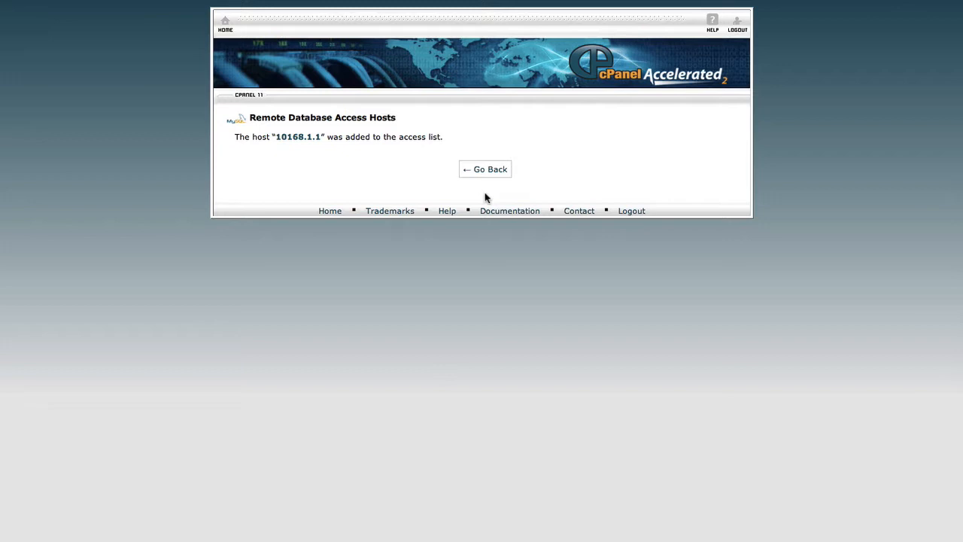
pyautogui.click(484, 169)
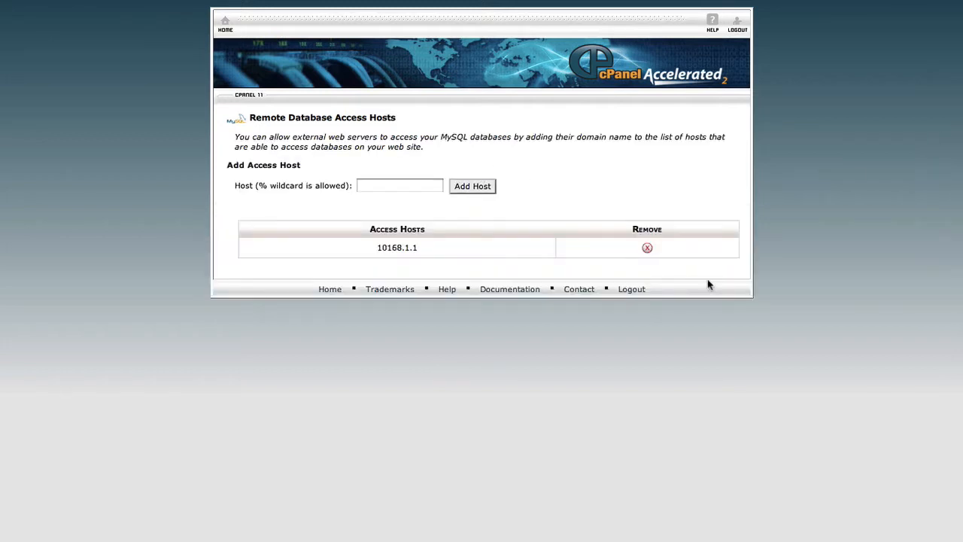
# Step: Remove the 10168.1.1 access host and return to the control panel home
pyautogui.click(647, 247)
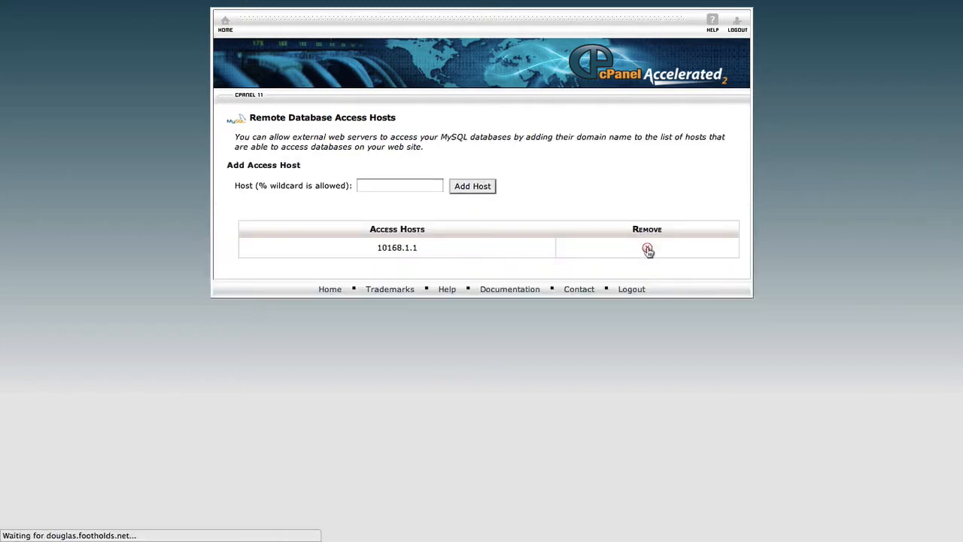
pyautogui.click(647, 249)
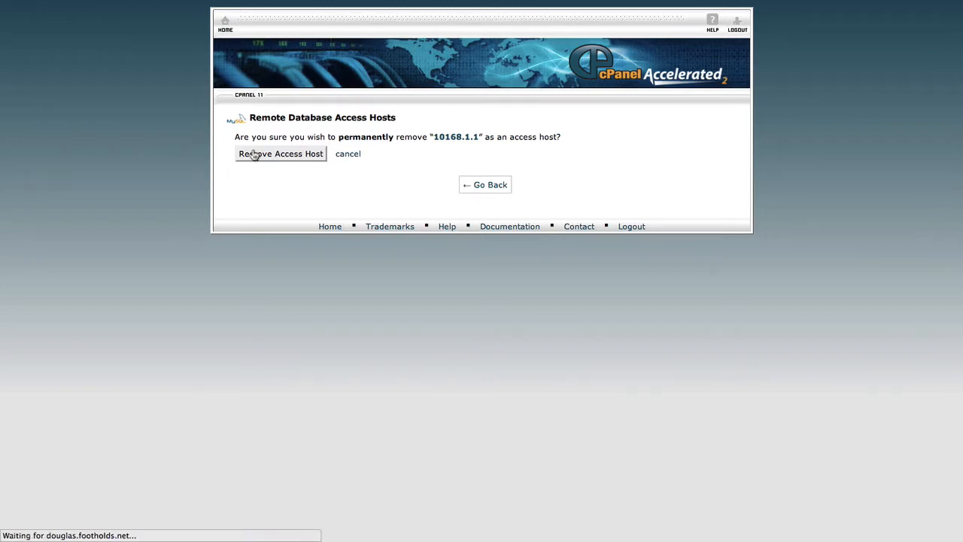
pyautogui.click(281, 153)
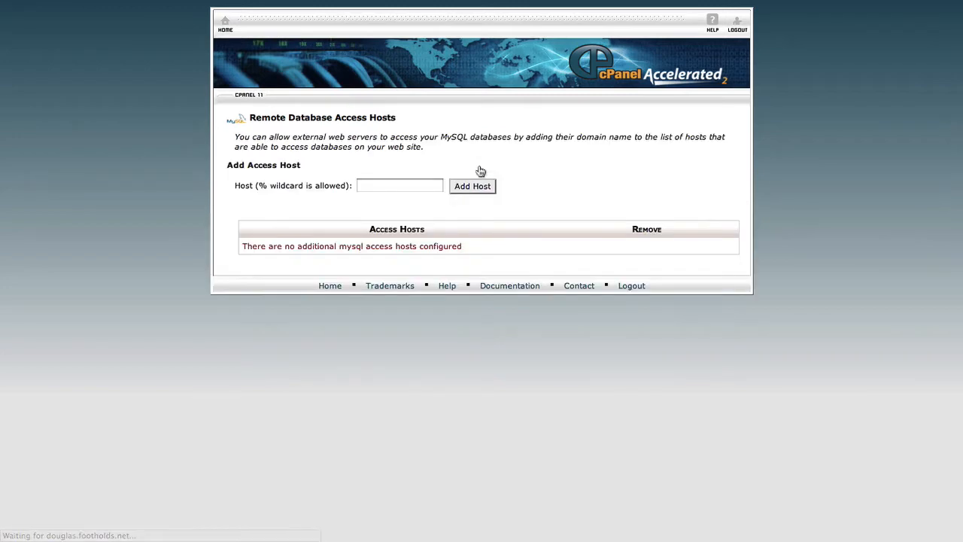
pyautogui.click(219, 23)
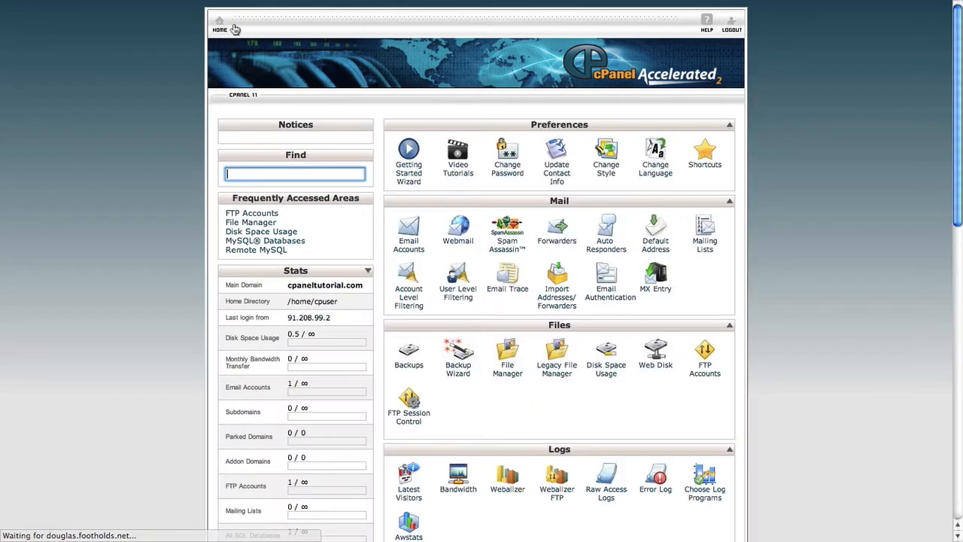
pyautogui.scroll(-3)
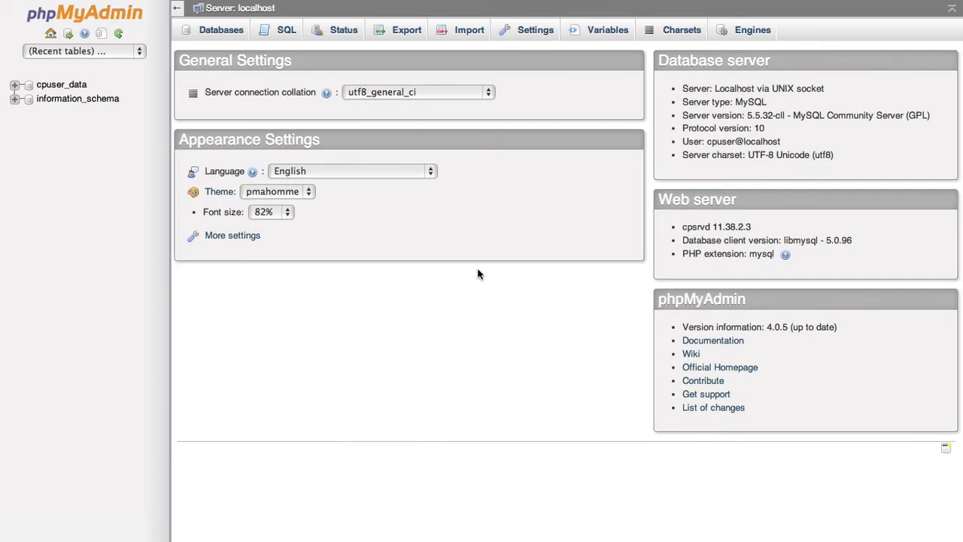
pyautogui.moveTo(367, 178)
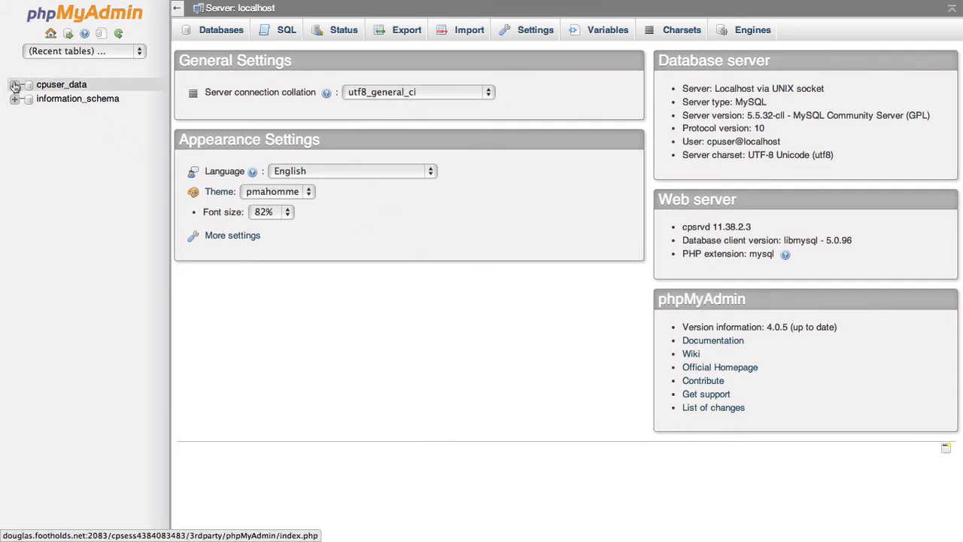
# Step: Select cpuser_data in phpMyAdmin's navigation tree to see its empty Structure page
pyautogui.click(62, 84)
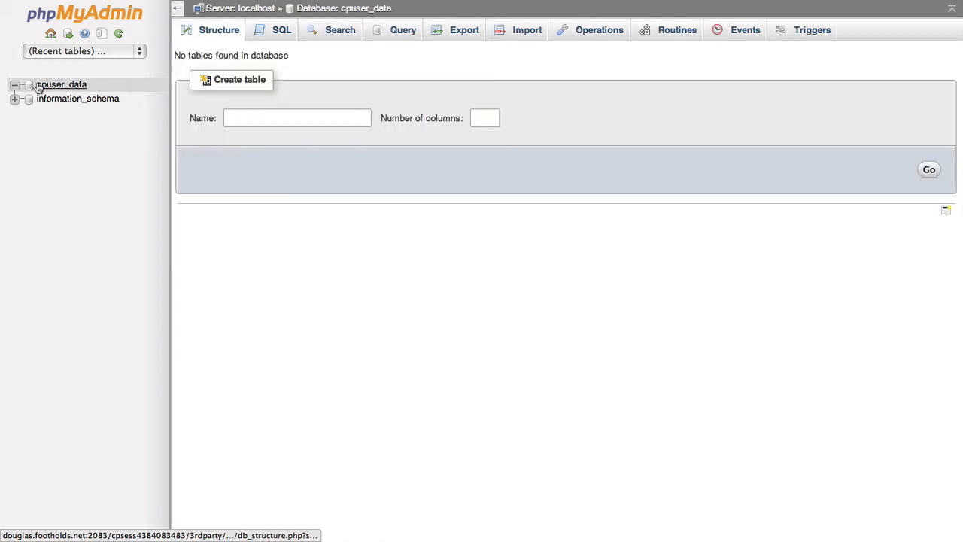
pyautogui.moveTo(681, 142)
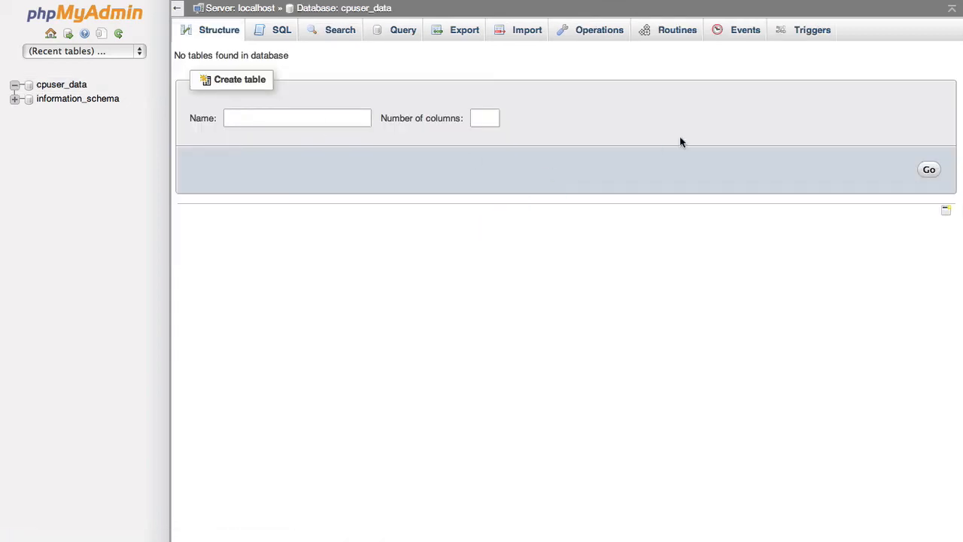
pyautogui.moveTo(474, 208)
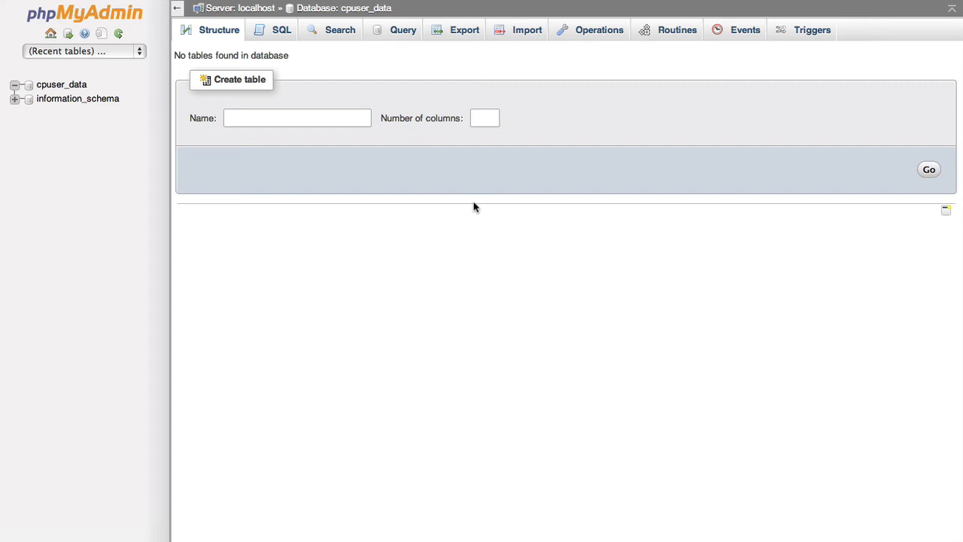